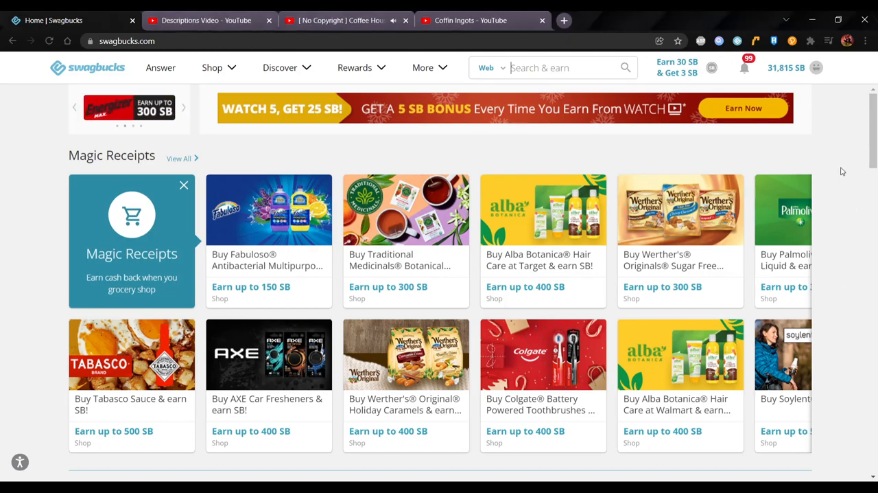
mouse_move(839, 174)
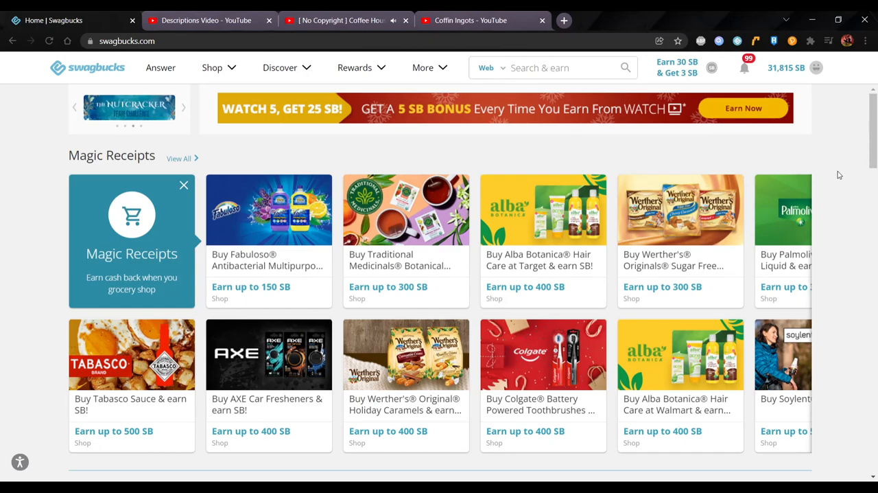
mouse_move(836, 173)
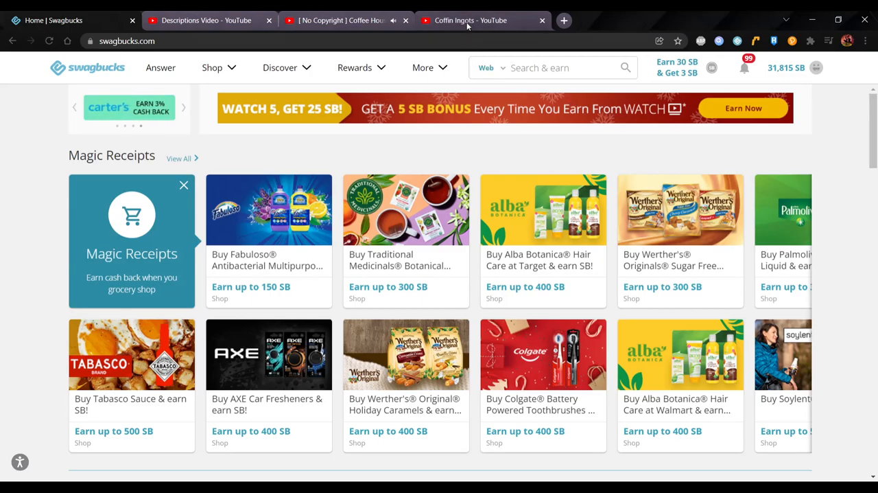
- Show the Coffin Ingots channel's Videos tab listing its Swagbucks and MyPoints videos
click(481, 20)
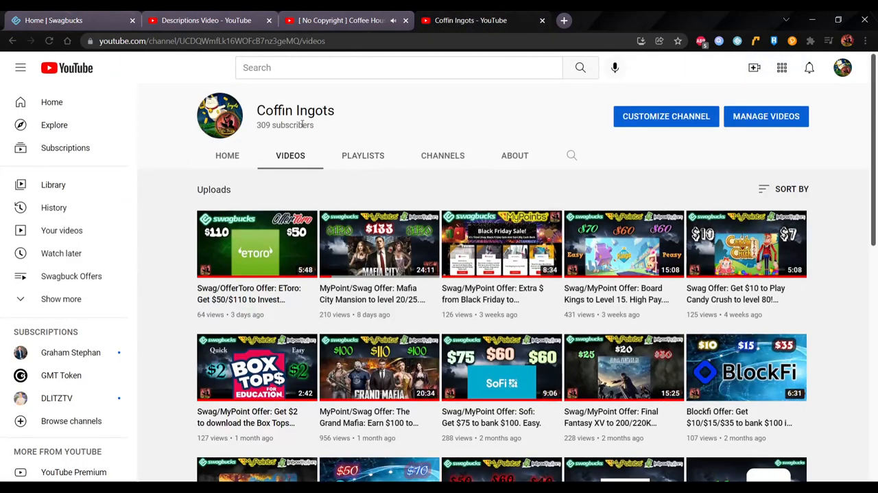
mouse_move(436, 127)
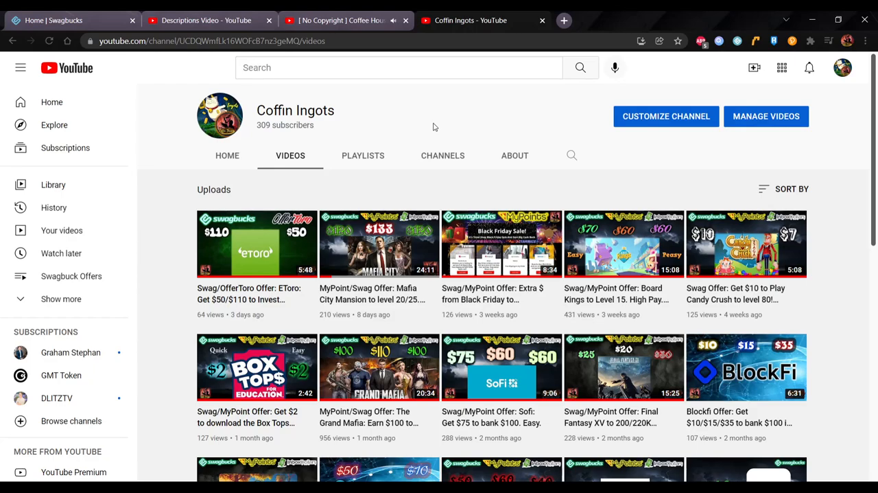
mouse_move(390, 247)
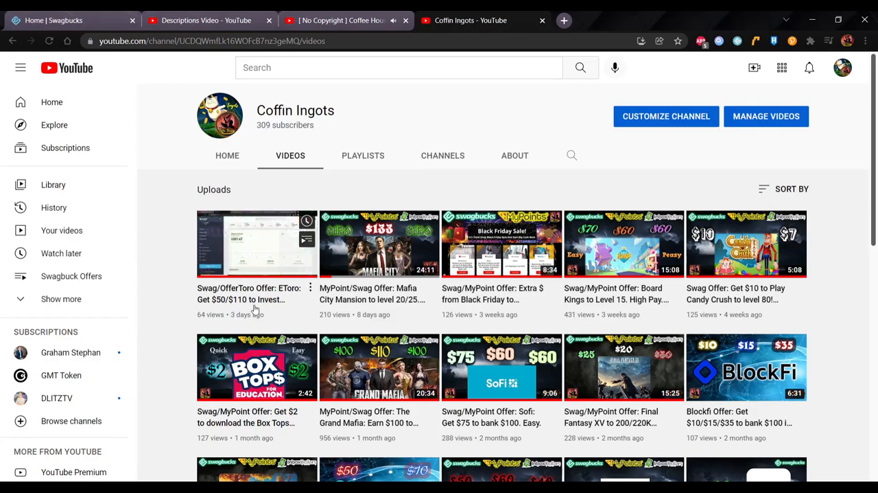
mouse_move(258, 291)
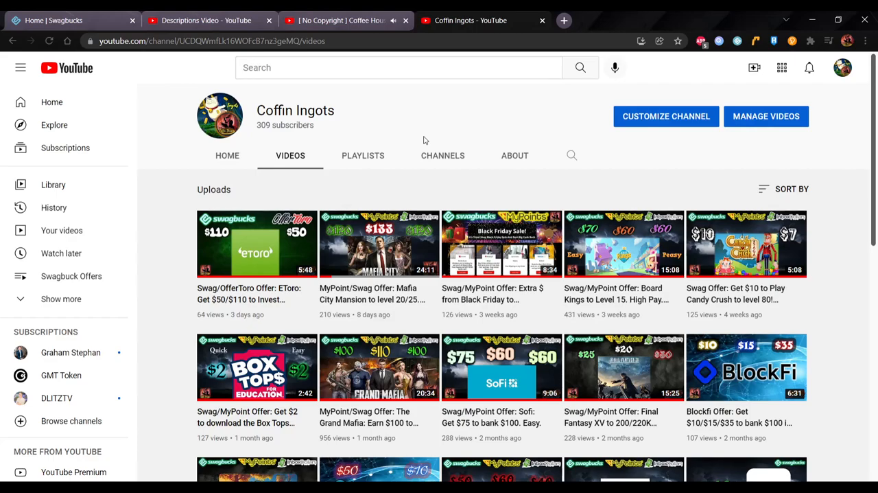
mouse_move(379, 243)
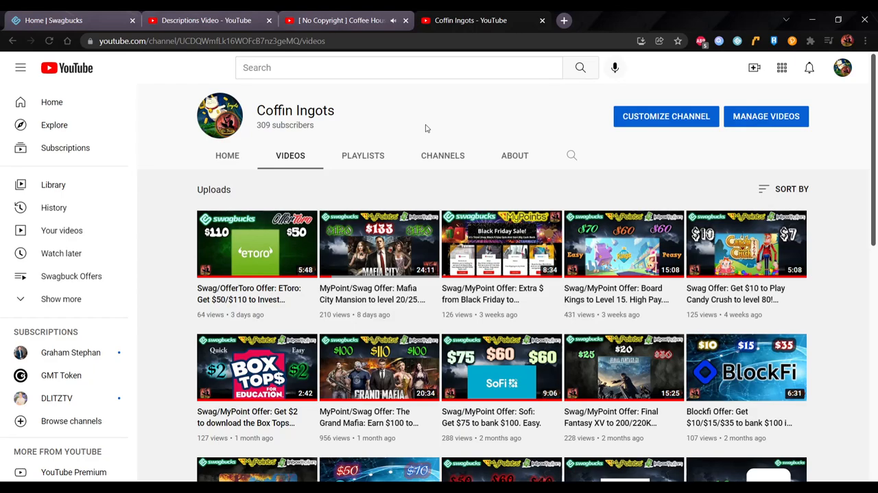
- Bring up the unlisted Descriptions Video page with its referral links and Discord invite
click(206, 20)
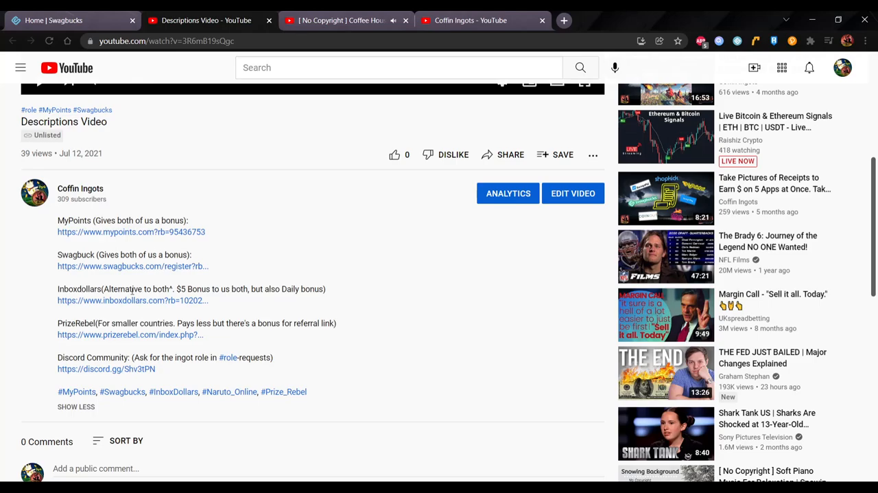
mouse_move(448, 268)
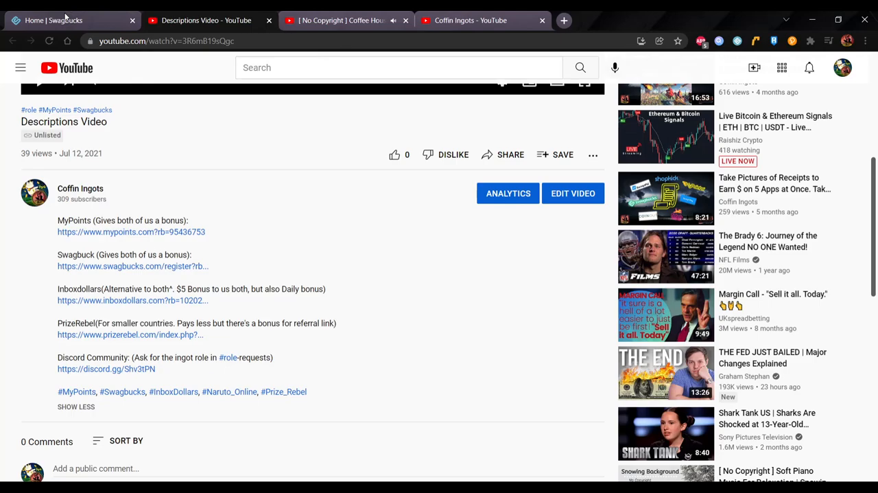
- Return to Swagbucks and view the Activity page showing the 161,813 SB lifetime total
click(62, 20)
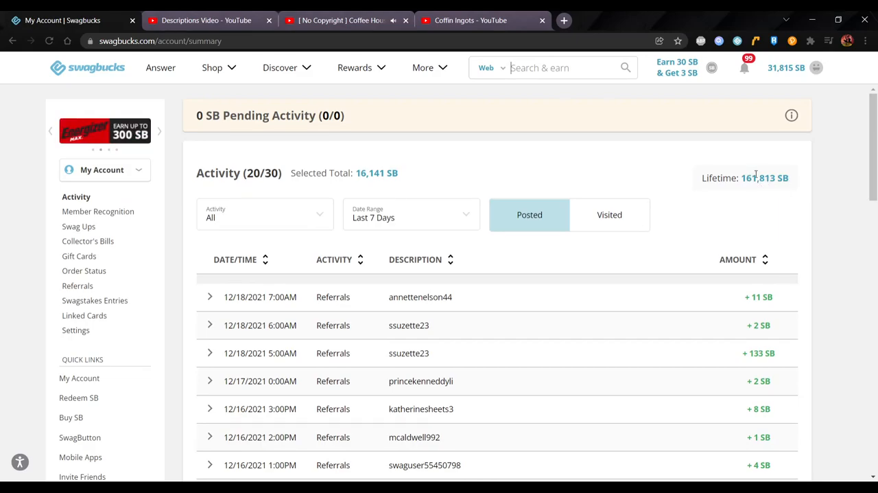
double_click(758, 178)
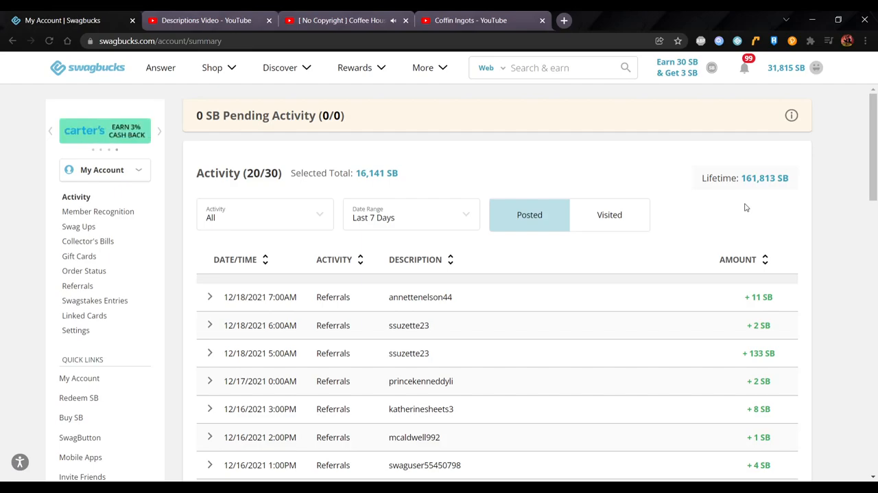
mouse_move(407, 180)
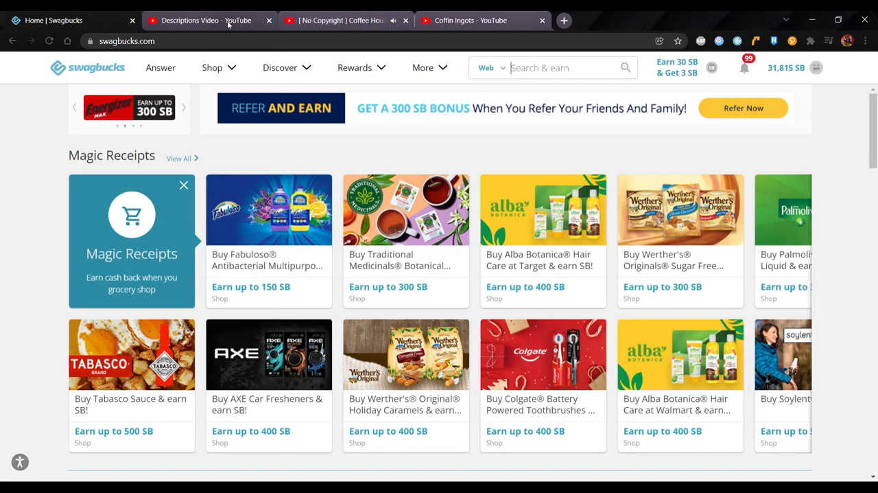
click(467, 20)
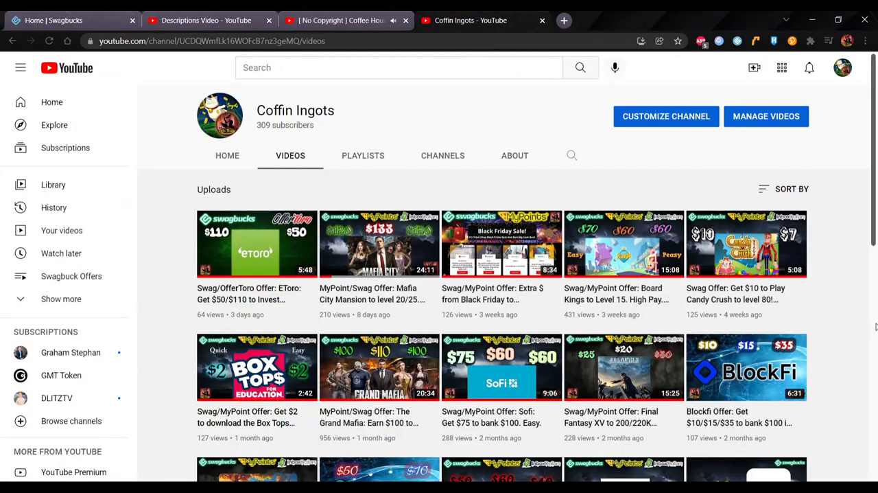
scroll(down, 3)
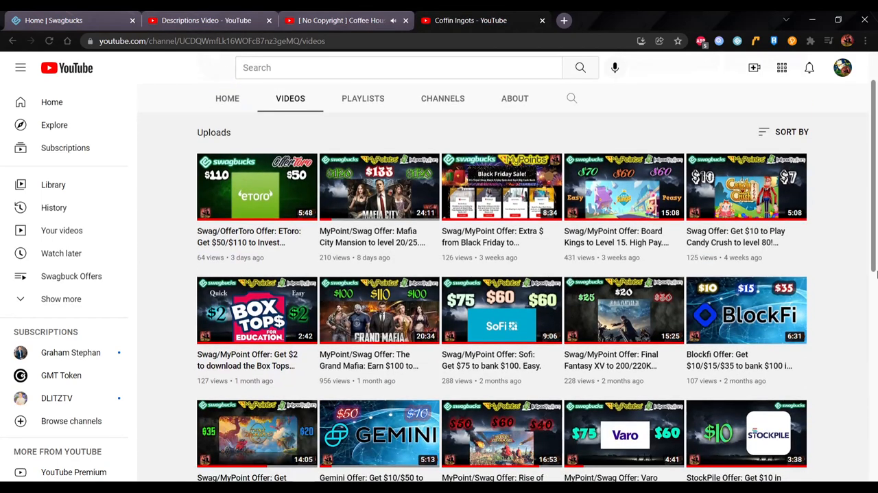
mouse_move(473, 330)
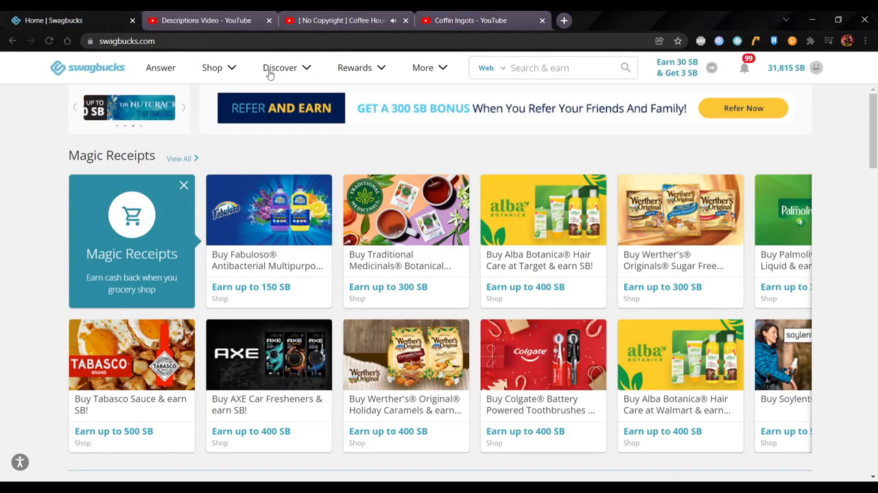
- Show Discover > Games sorted SB Max-Min, then return to YouTube's channel uploads
click(280, 67)
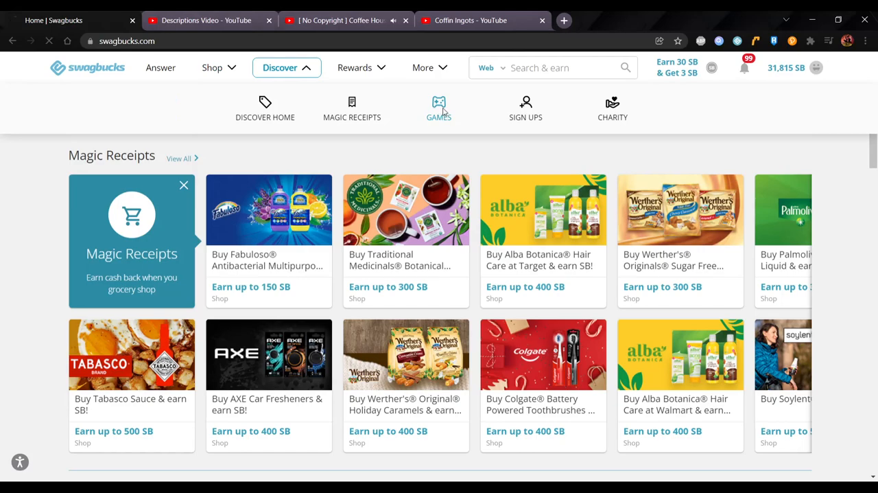
click(438, 107)
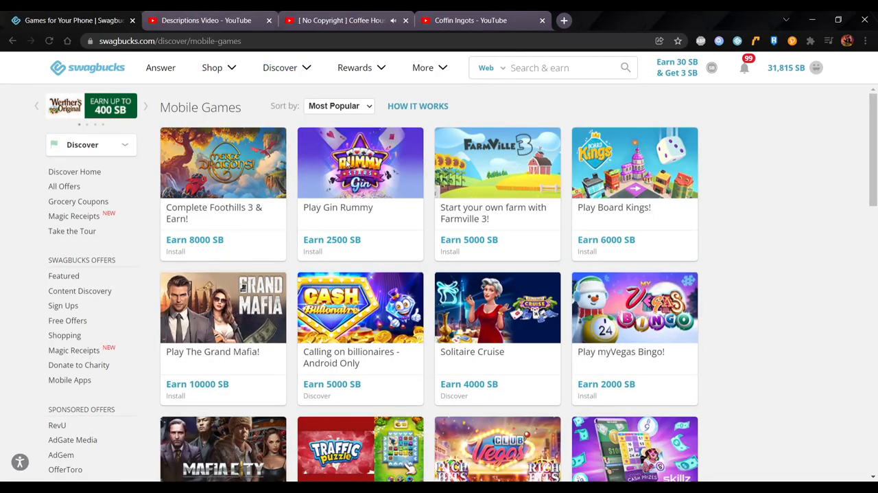
click(339, 106)
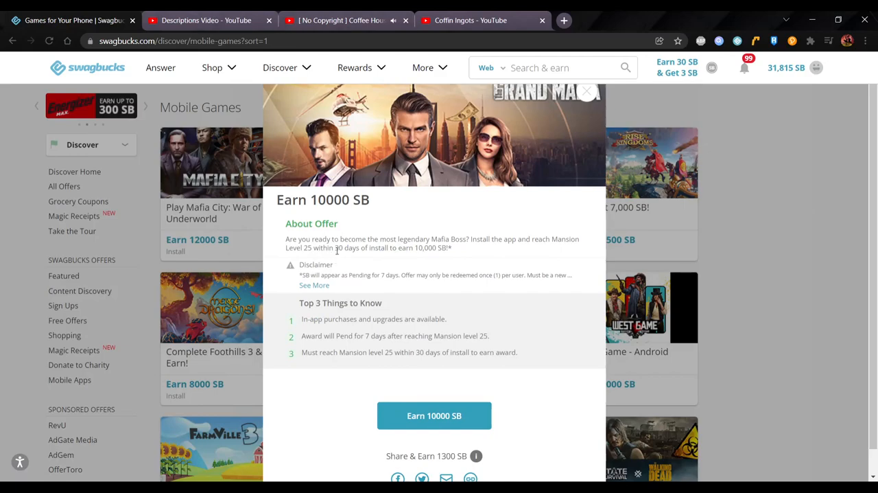
mouse_move(428, 252)
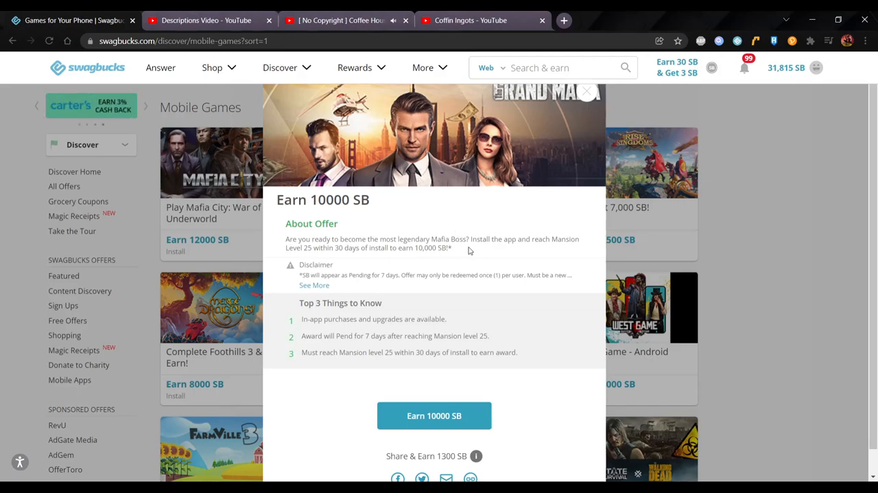
mouse_move(478, 252)
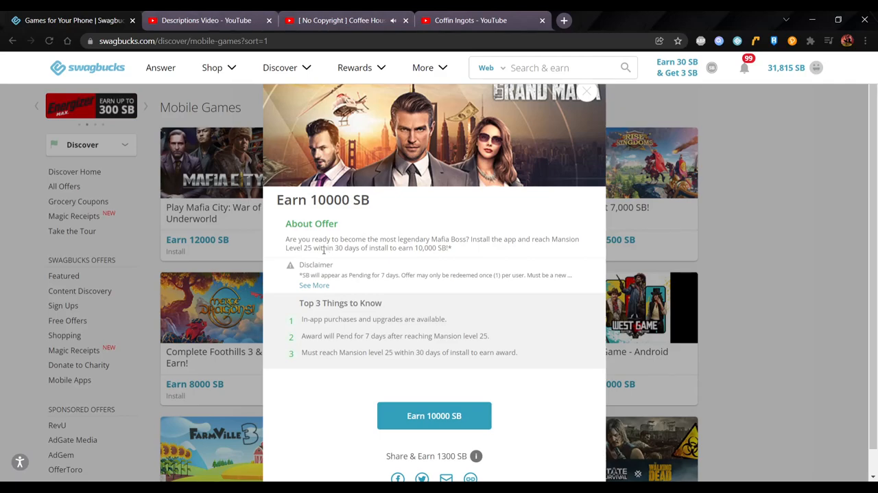
mouse_move(385, 255)
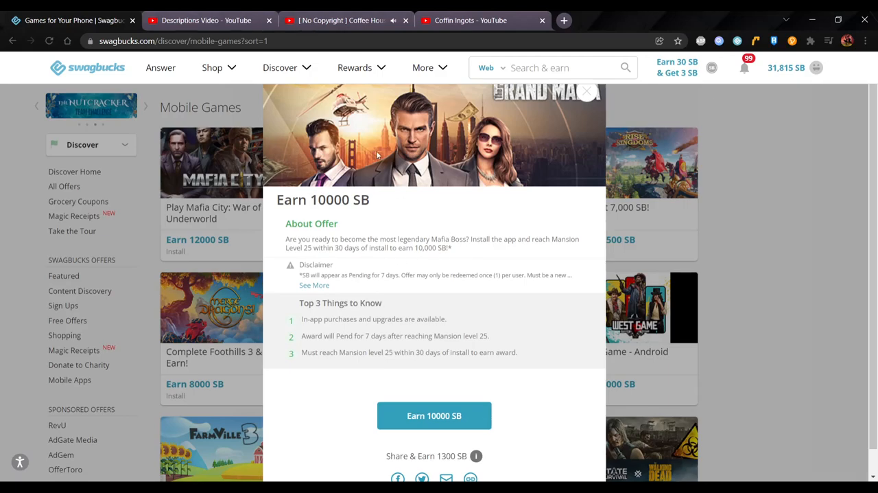
click(206, 20)
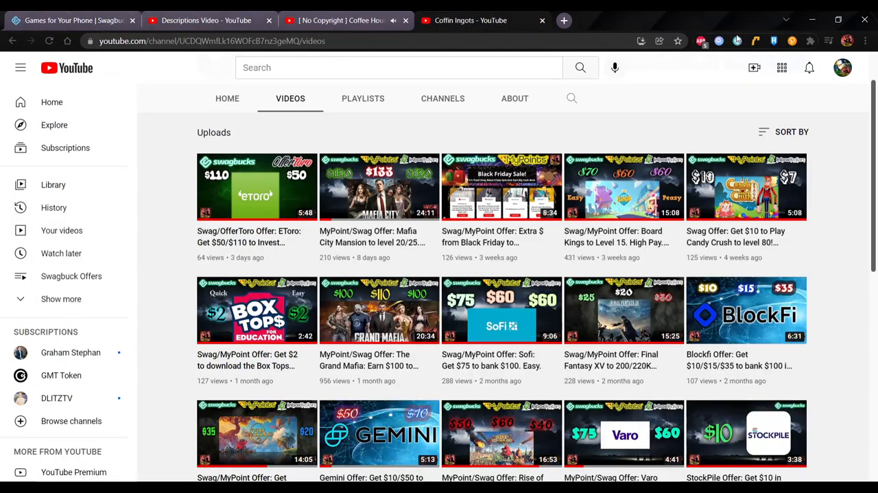
mouse_move(406, 379)
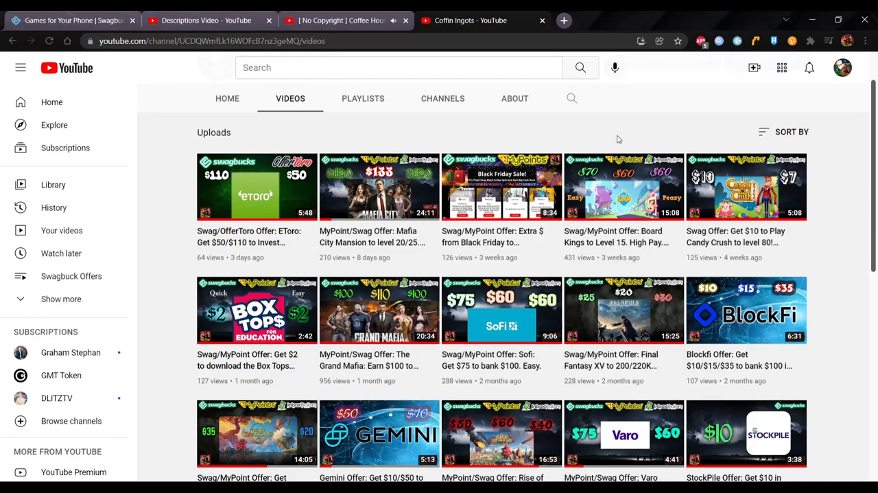
mouse_move(254, 236)
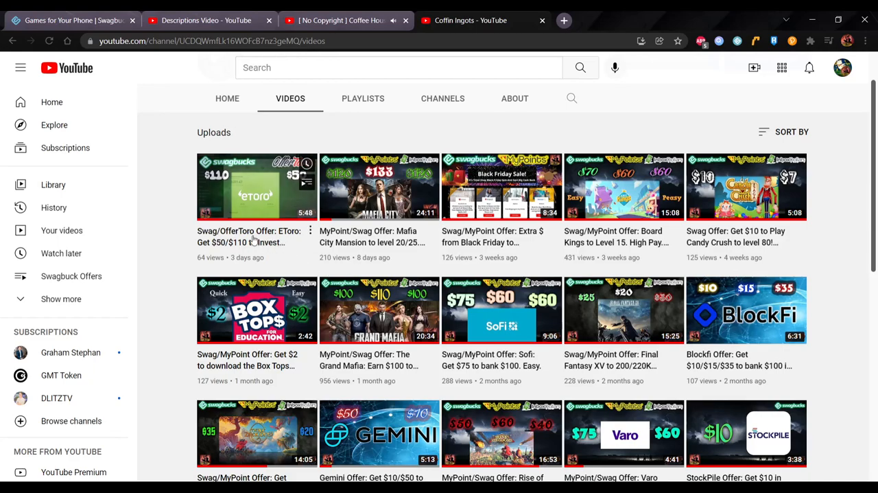
mouse_move(257, 187)
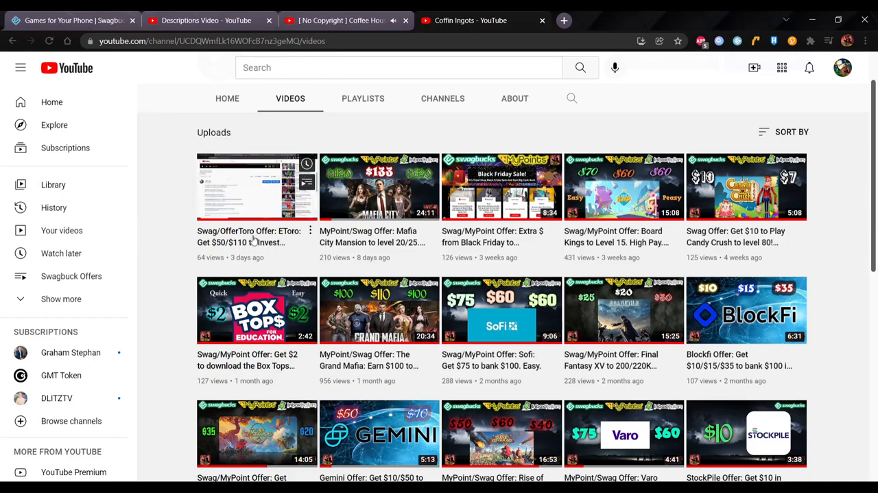
scroll(down, 3)
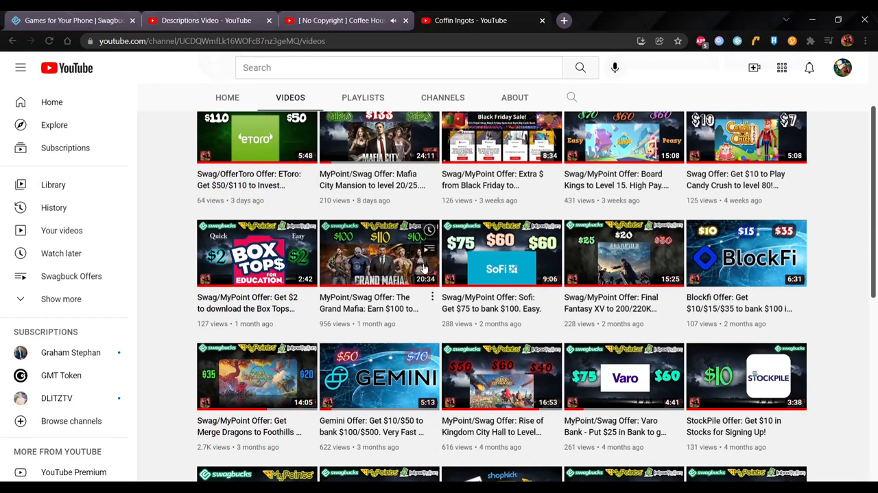
mouse_move(379, 376)
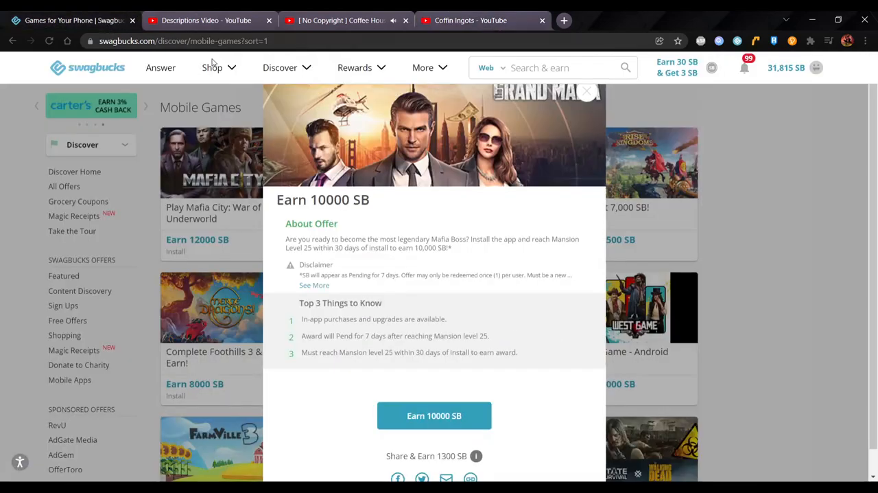
- Close The Grand Mafia details and reopen Mobile Games offers sorted by highest SB
click(594, 92)
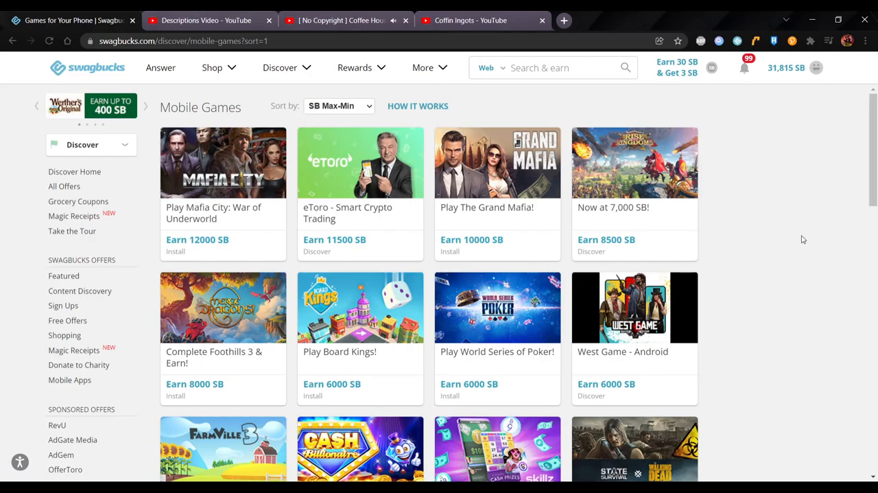
mouse_move(793, 302)
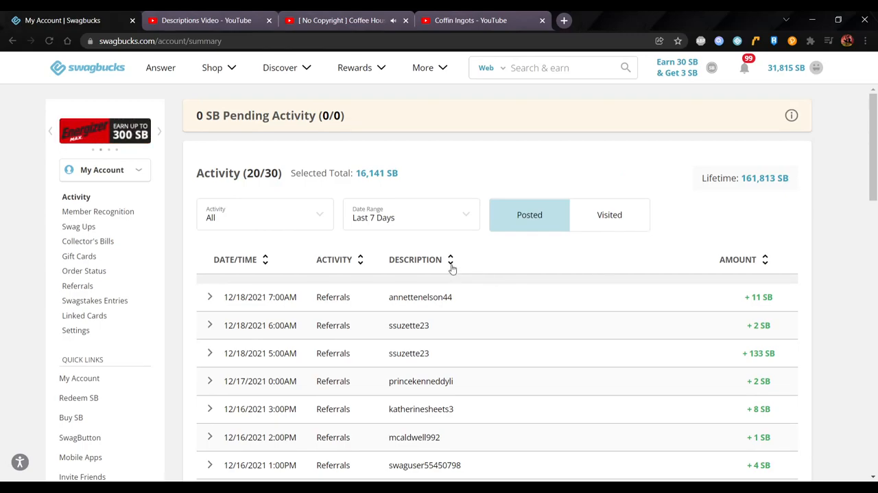
mouse_move(579, 247)
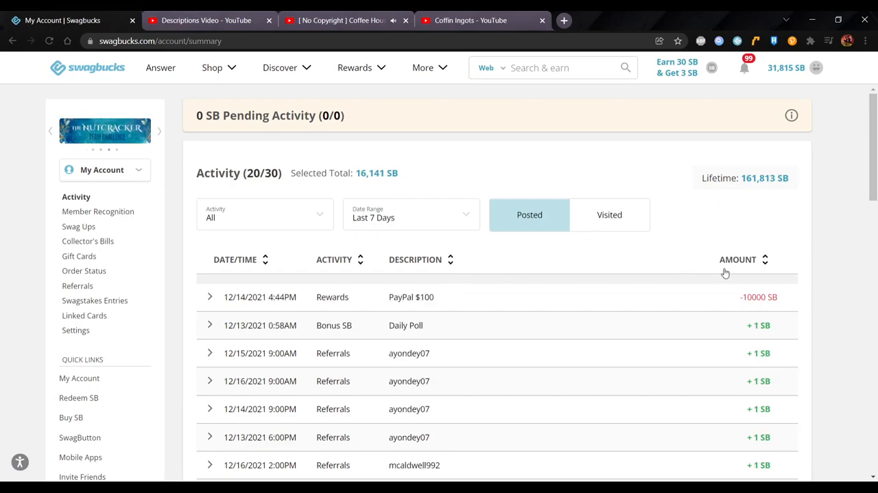
click(410, 214)
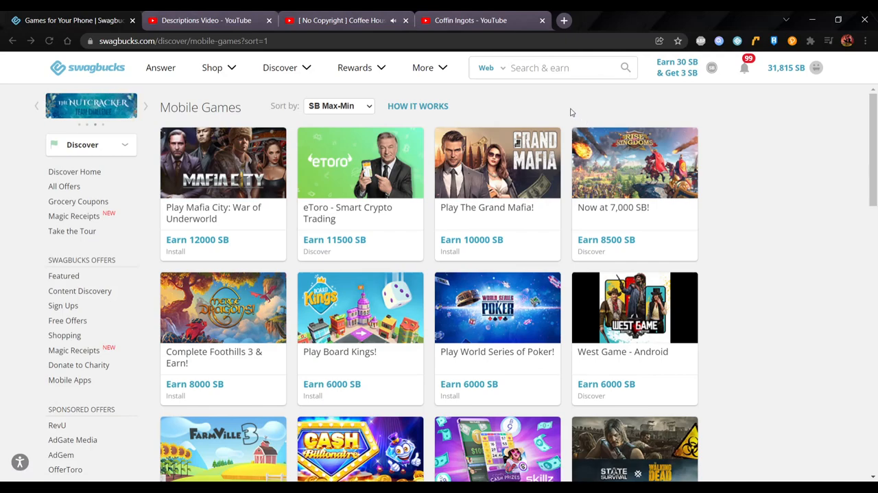
mouse_move(395, 121)
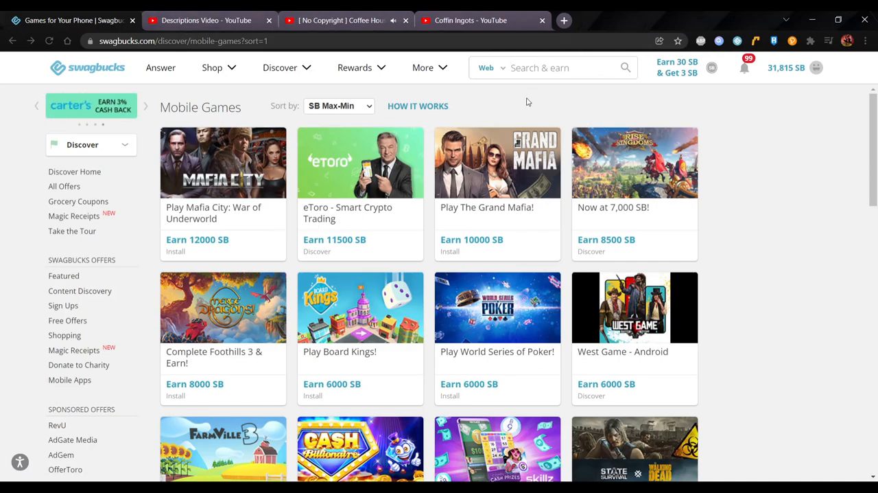
mouse_move(533, 104)
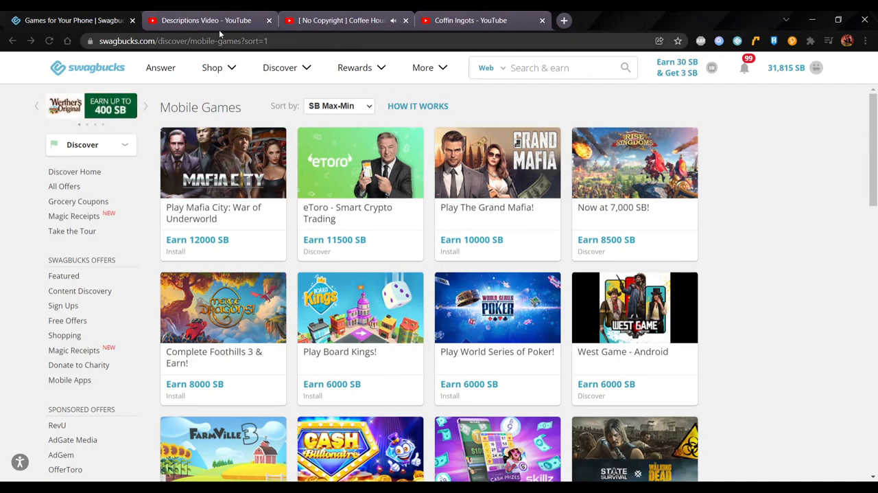
mouse_move(219, 27)
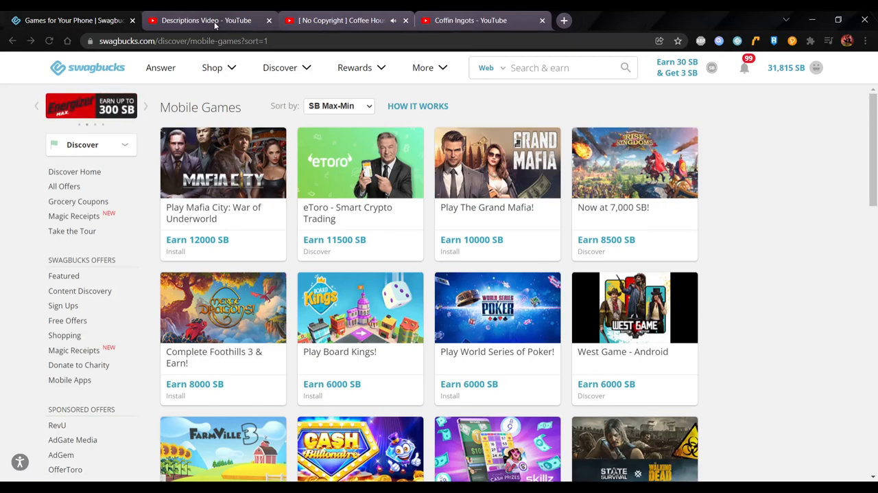
mouse_move(367, 218)
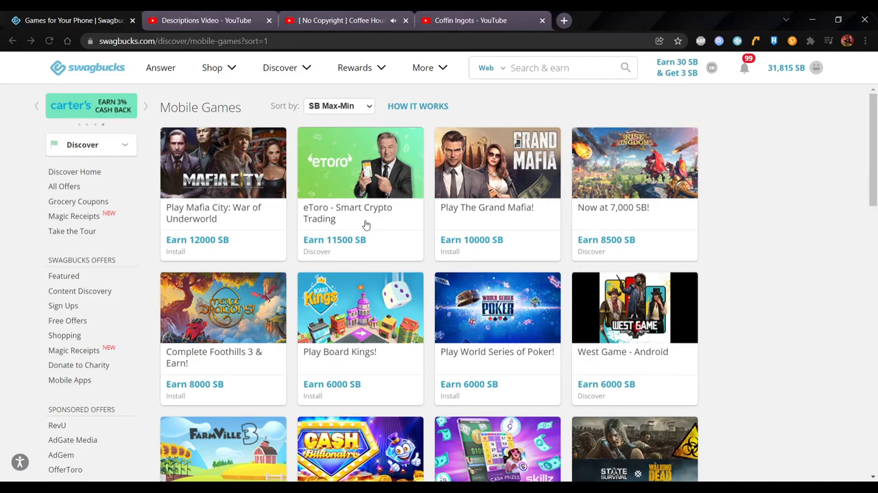
mouse_move(782, 175)
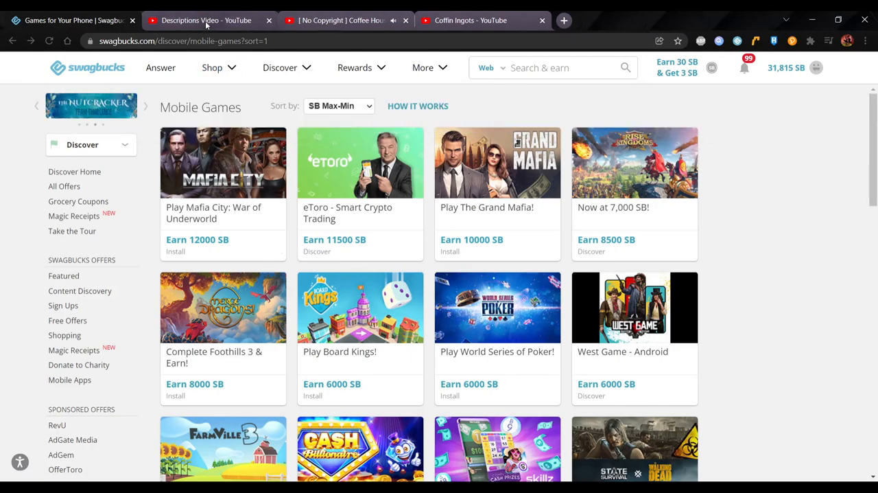
mouse_move(776, 194)
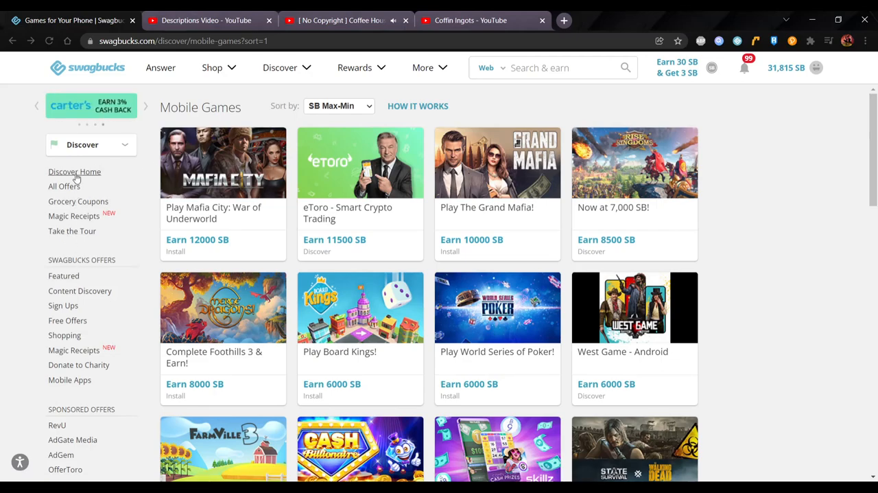
- Show the All Offers page, with Chime's 25,000 SB offer at the top
click(65, 186)
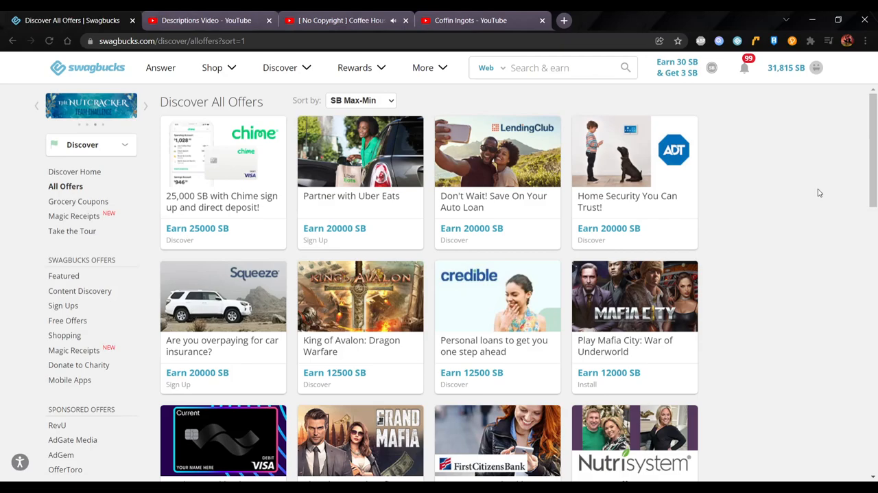
mouse_move(799, 173)
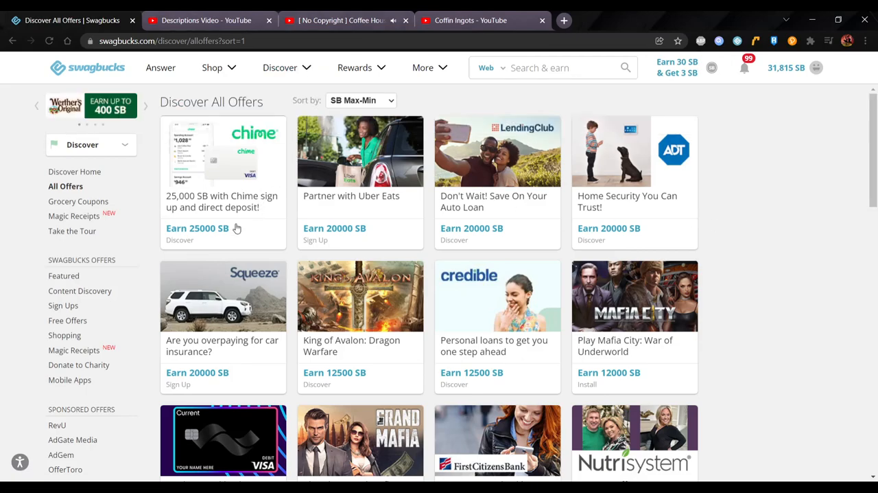
mouse_move(385, 224)
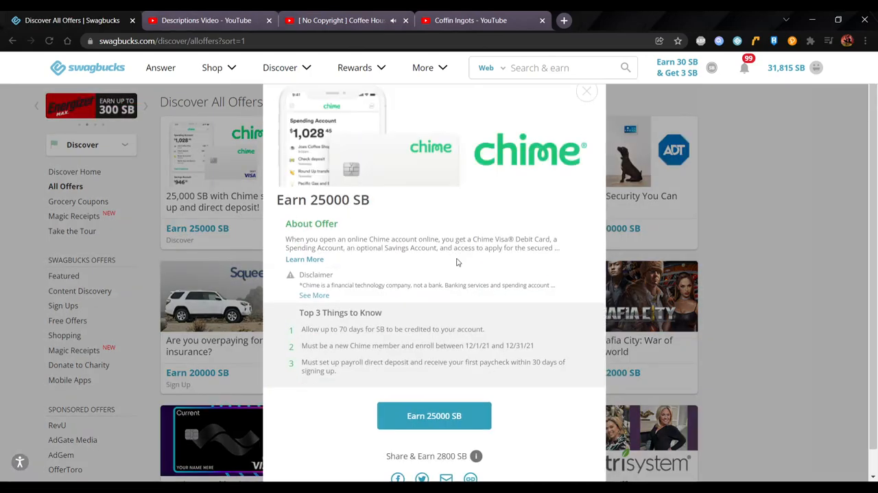
- Read Chime's 25,000 SB and Uber Eats' 20,000 SB offer descriptions, then close
click(305, 259)
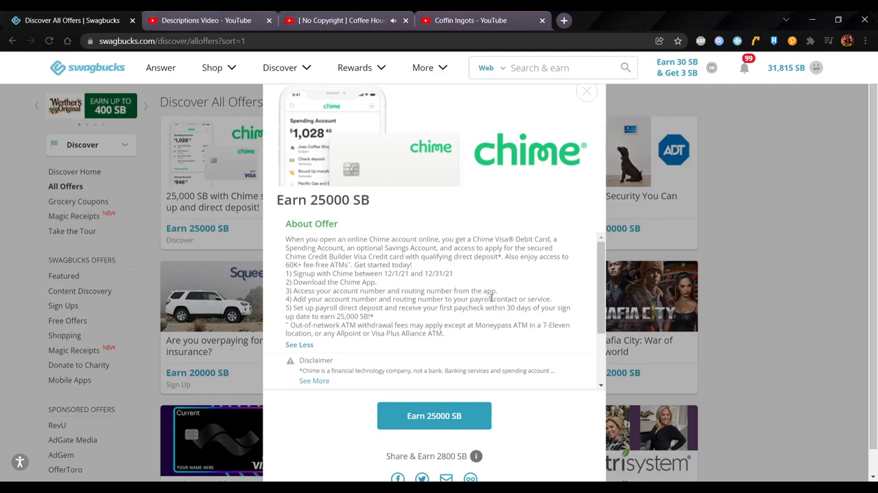
scroll(down, 3)
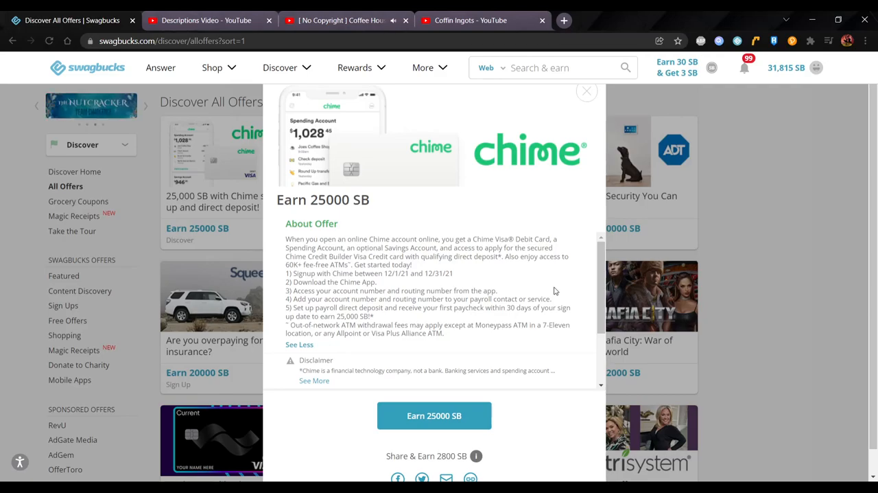
click(586, 90)
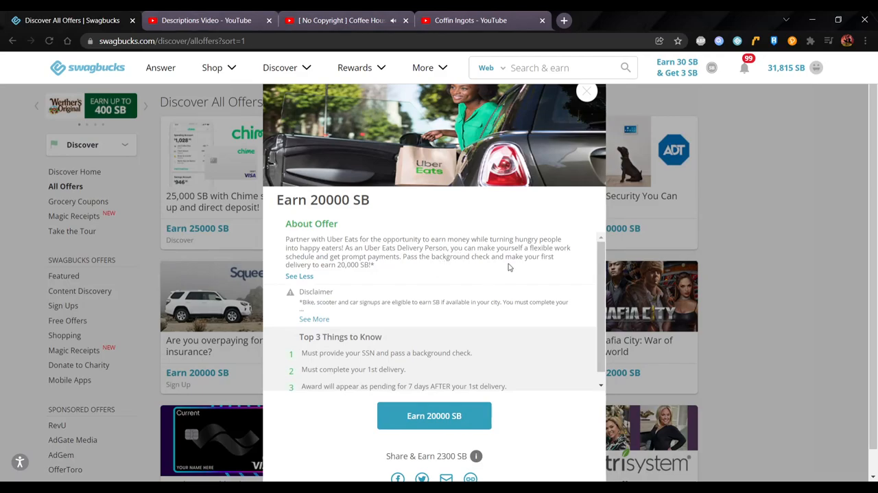
mouse_move(587, 93)
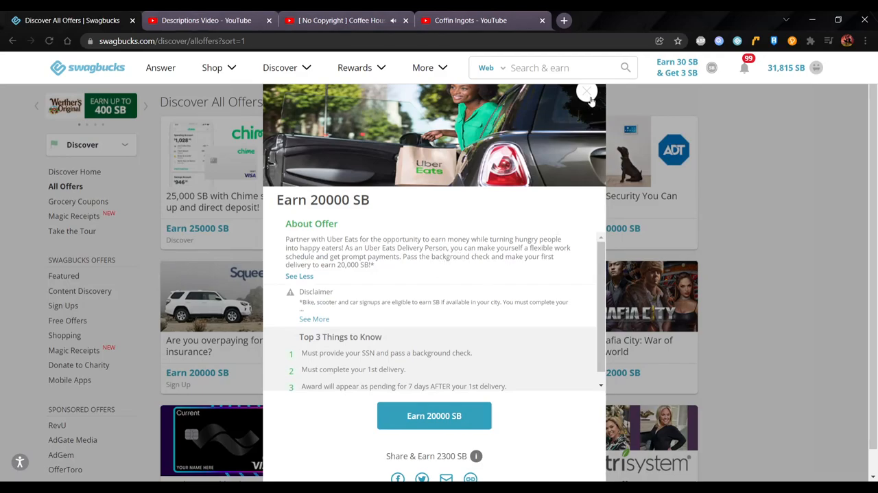
click(587, 92)
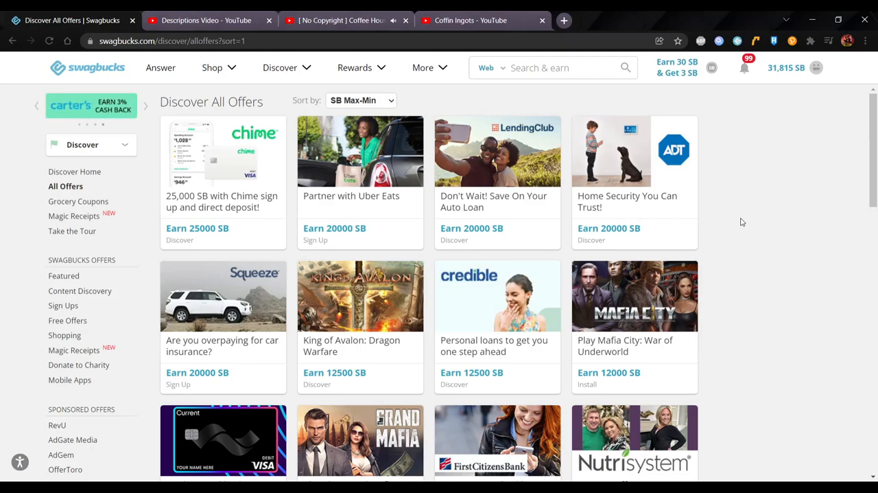
mouse_move(465, 207)
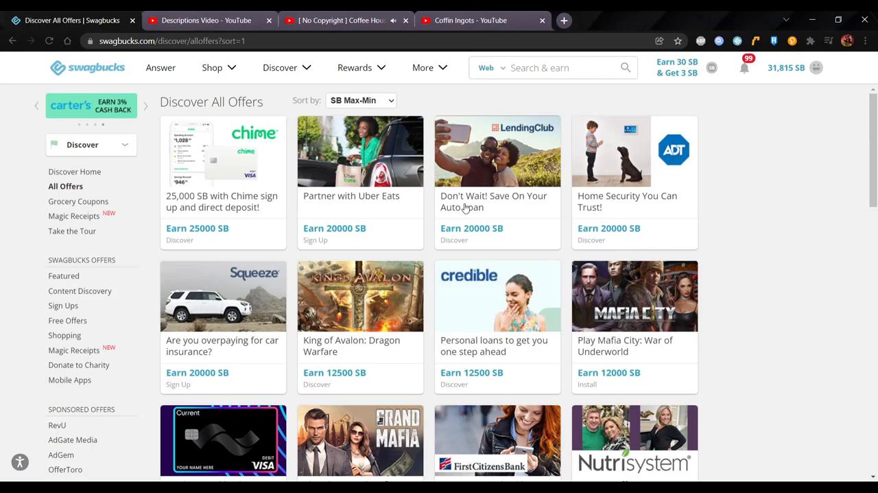
click(497, 150)
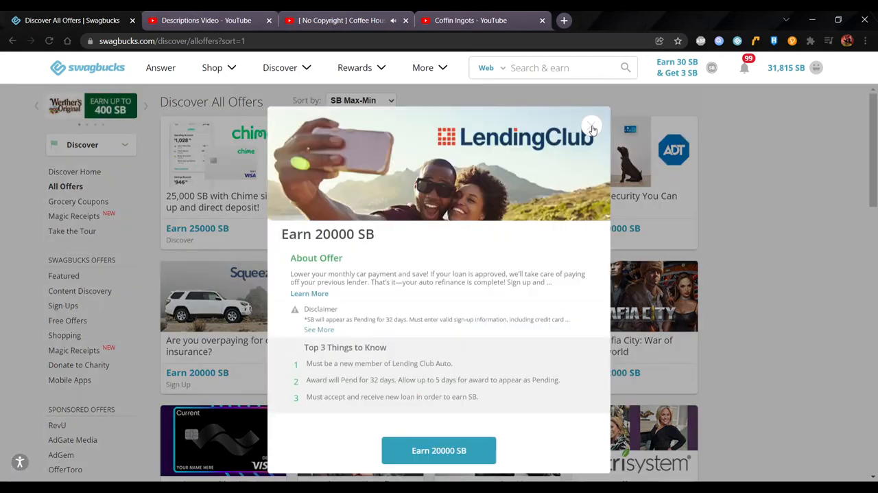
click(310, 293)
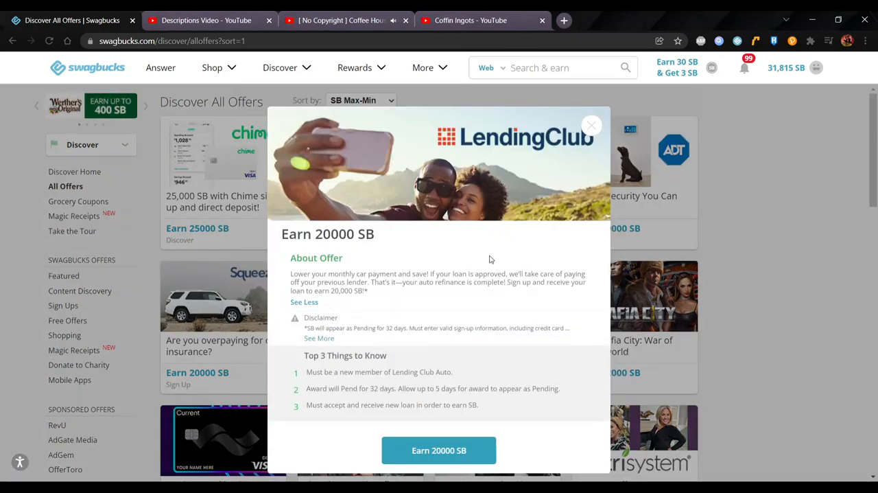
click(592, 124)
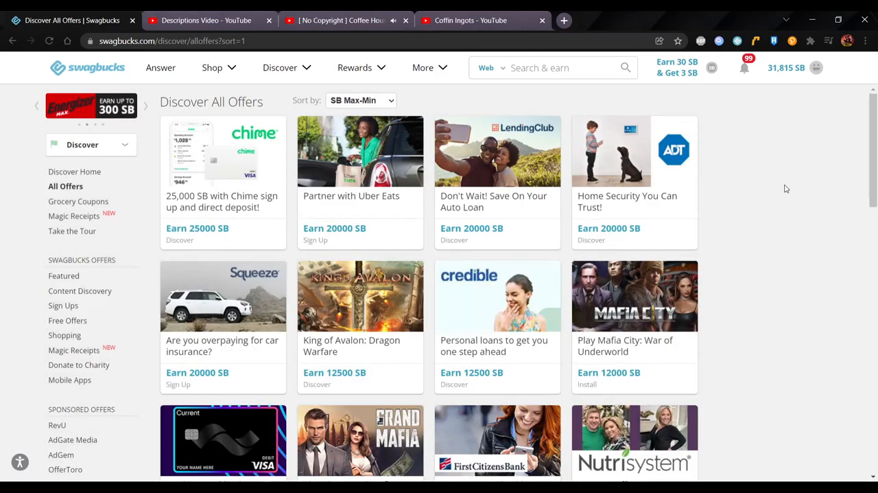
mouse_move(261, 340)
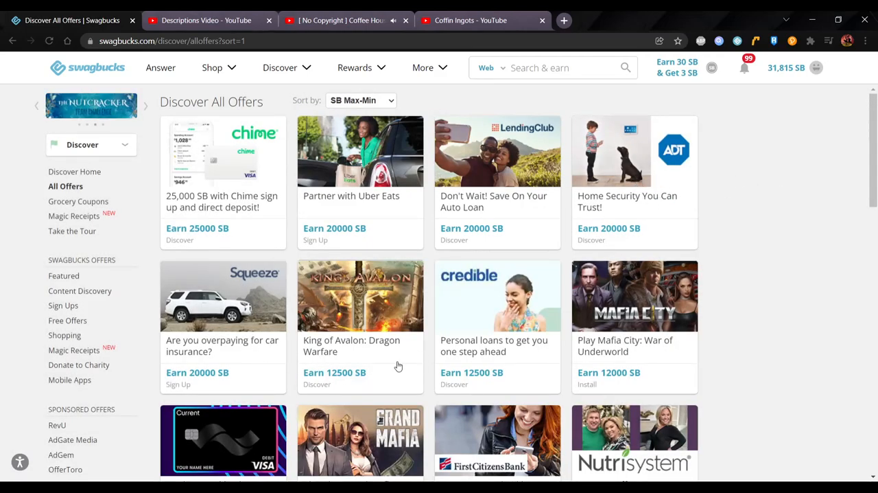
scroll(down, 3)
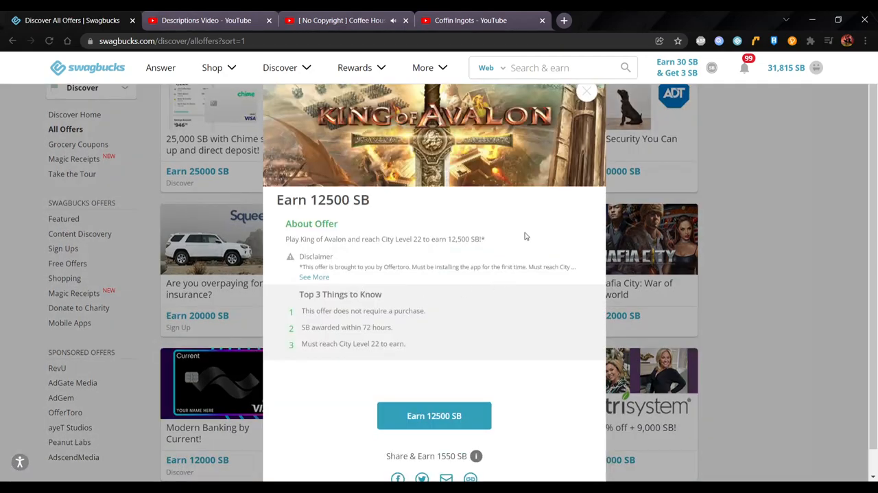
mouse_move(527, 223)
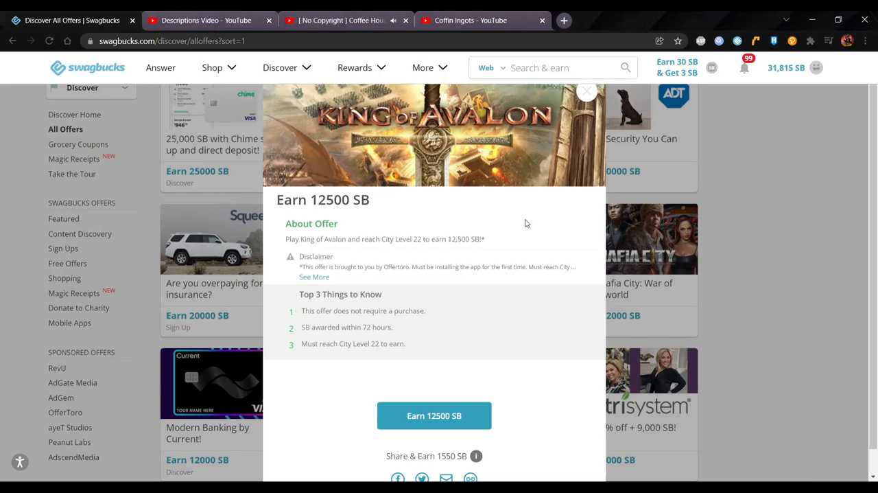
mouse_move(524, 218)
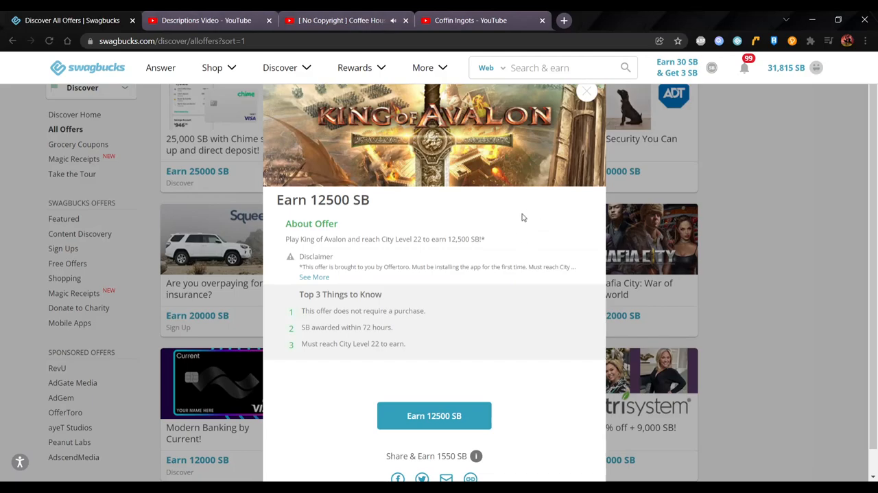
mouse_move(519, 219)
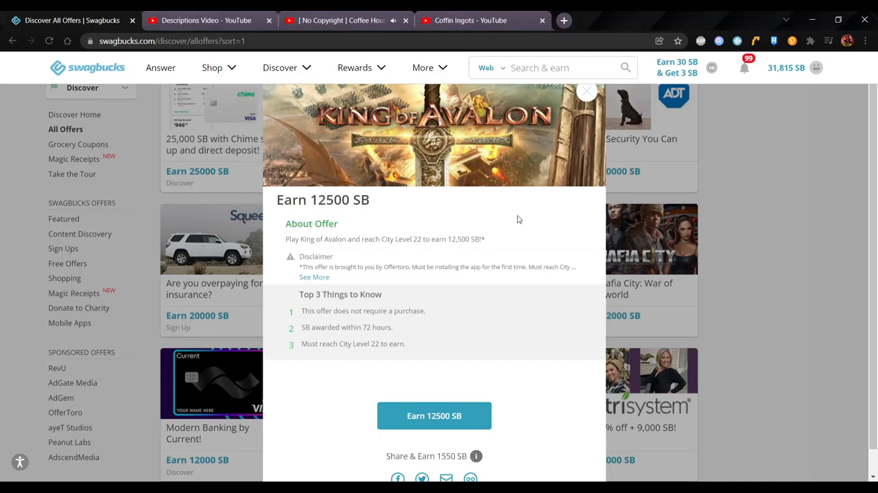
mouse_move(391, 226)
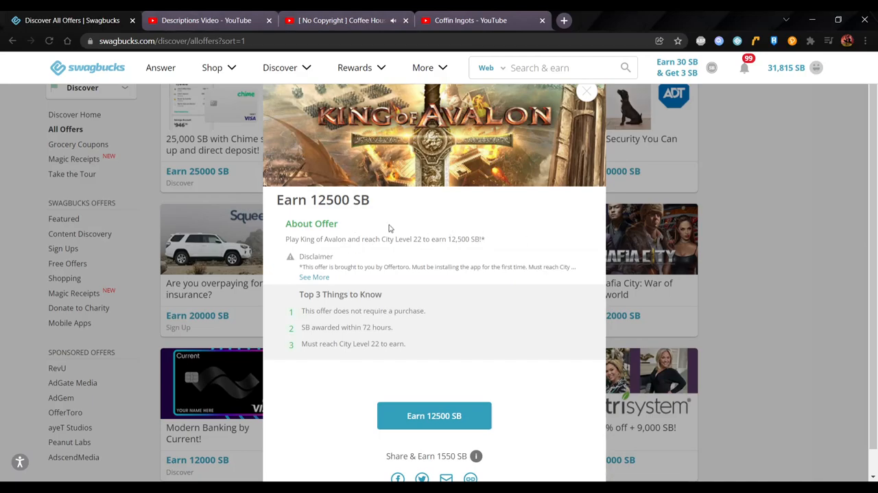
mouse_move(536, 239)
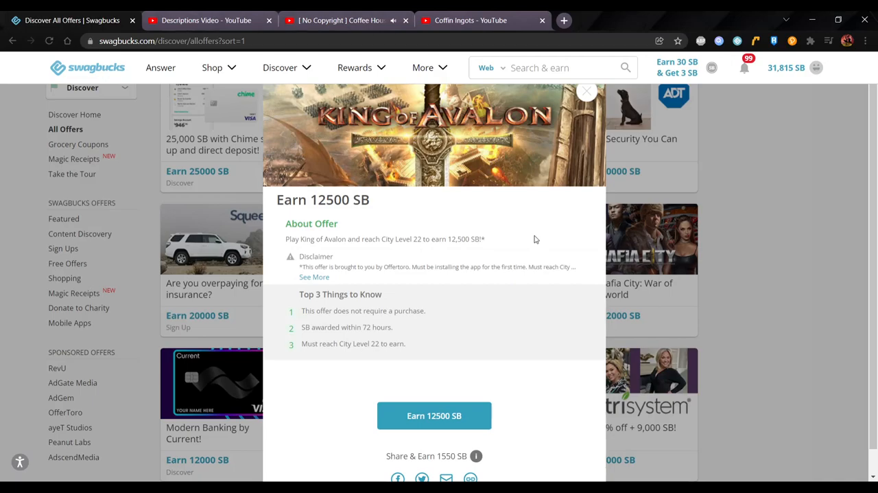
click(586, 92)
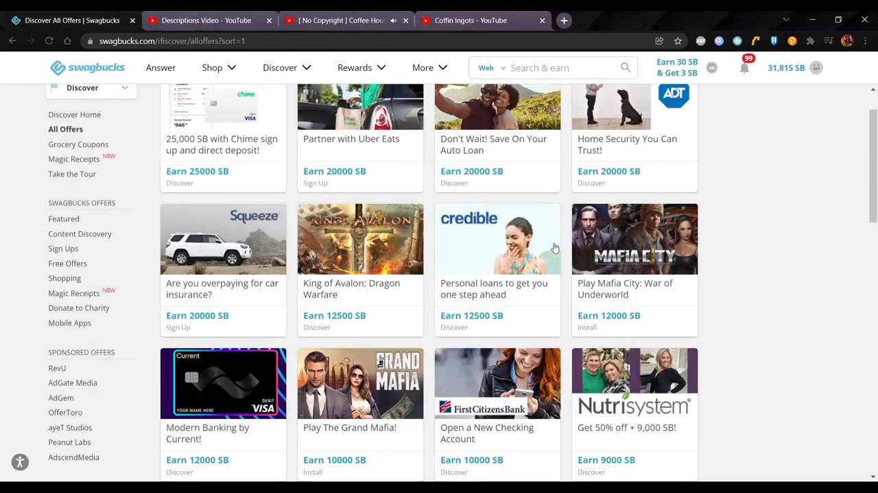
- Glance over the channel uploads, then switch back to the Discover All Offers tab
scroll(down, 3)
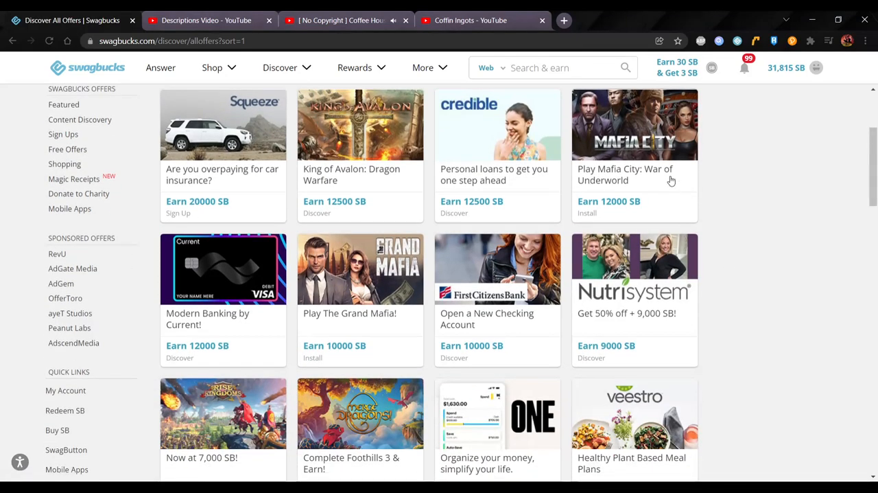
mouse_move(732, 198)
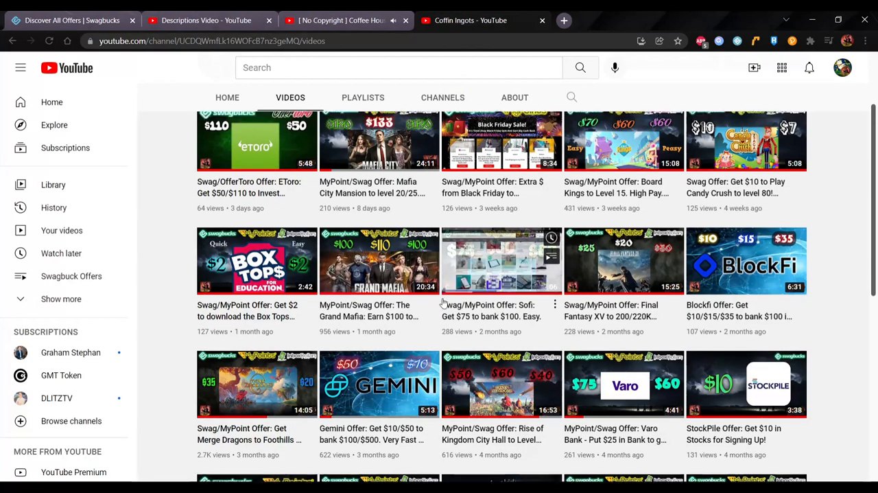
scroll(up, 3)
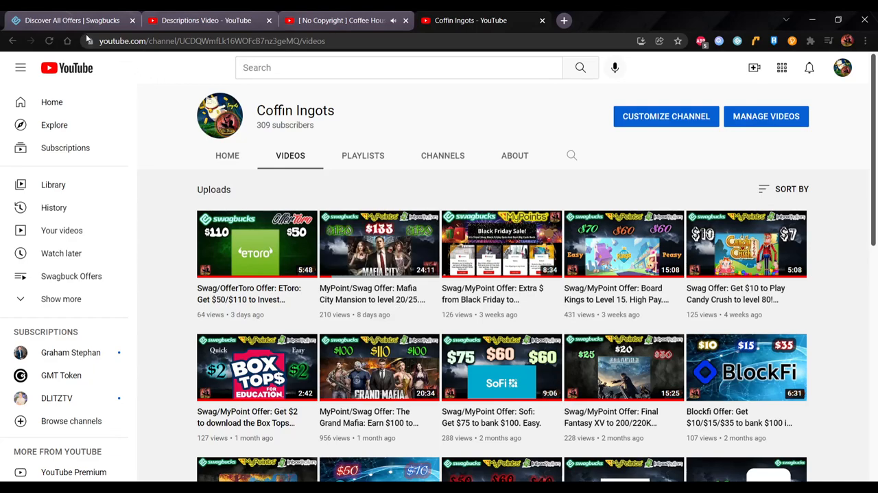
click(72, 19)
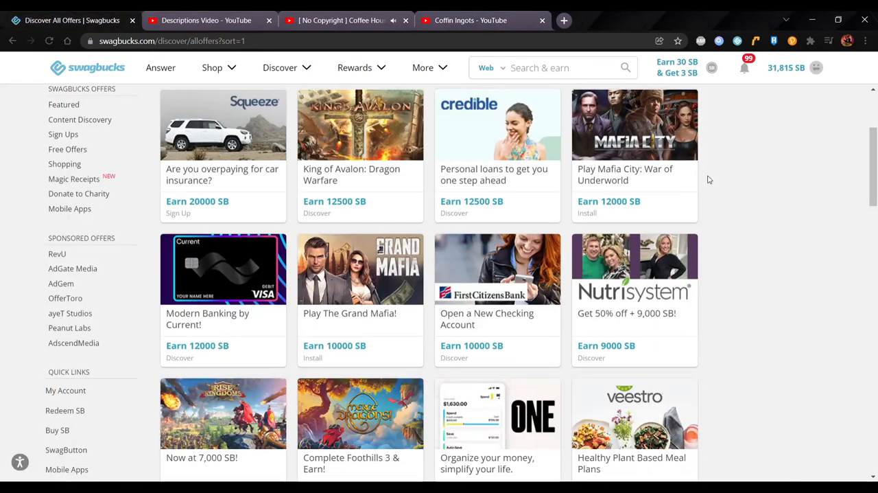
mouse_move(665, 182)
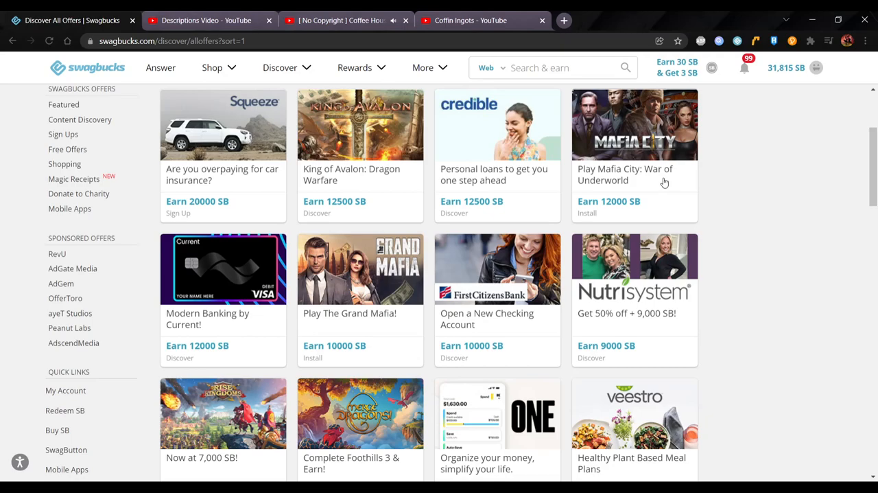
mouse_move(759, 194)
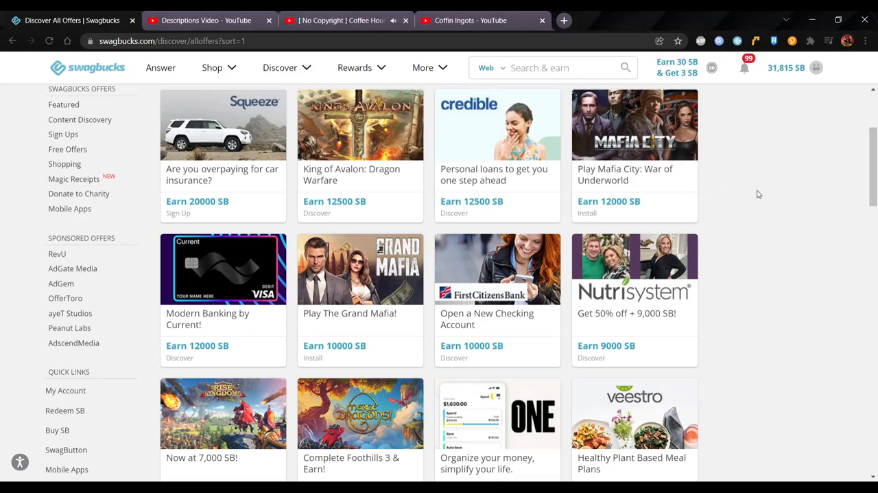
mouse_move(713, 251)
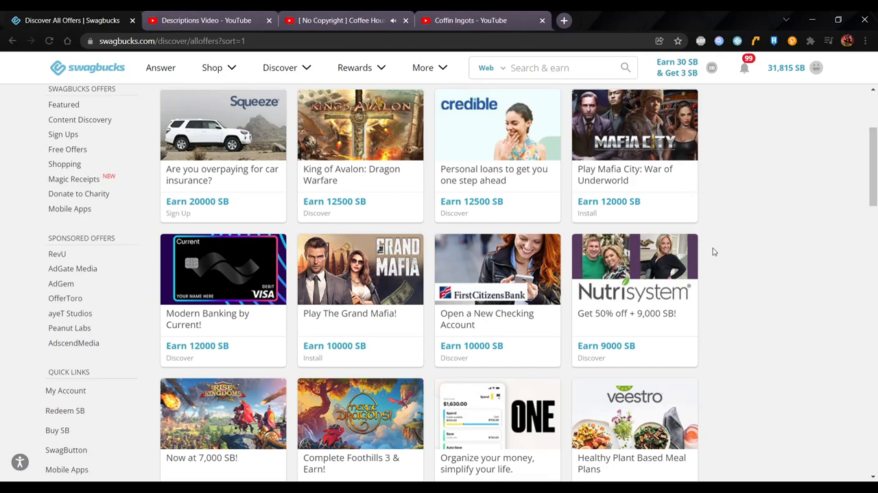
mouse_move(223, 330)
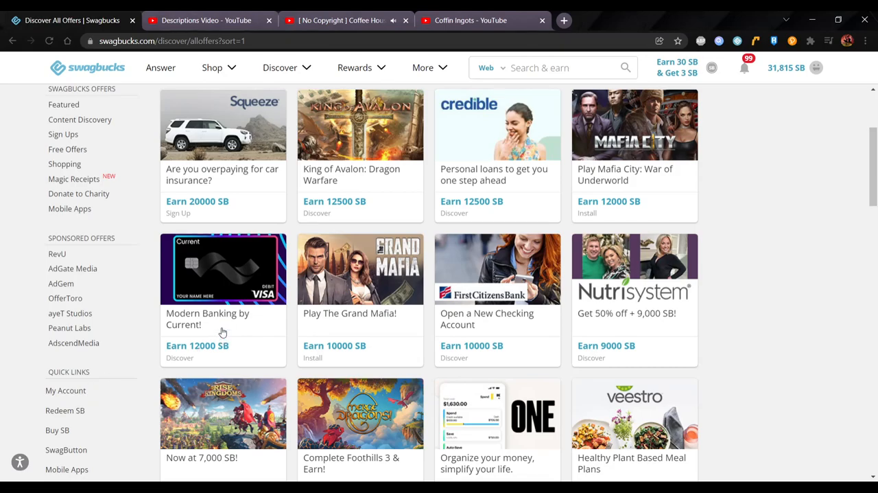
click(223, 269)
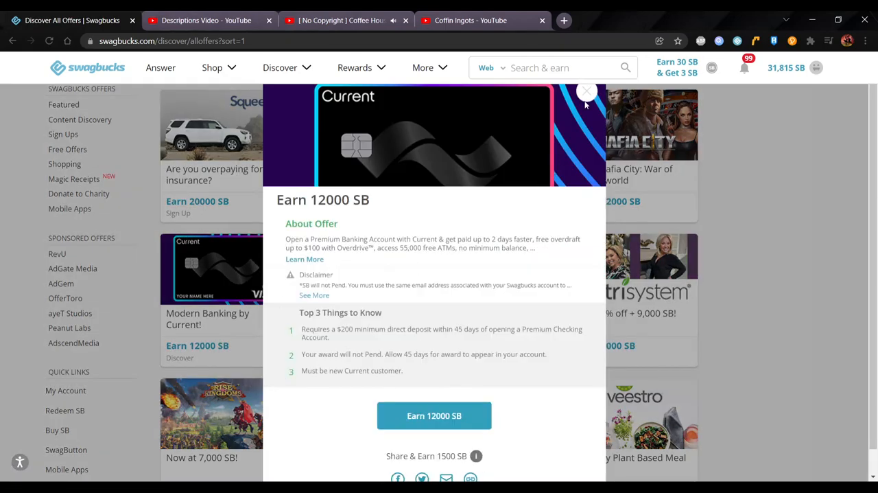
click(586, 91)
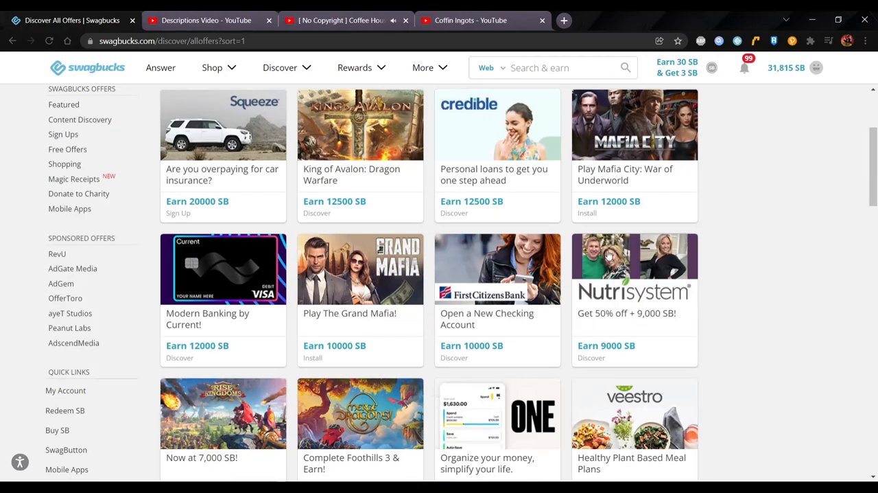
mouse_move(205, 304)
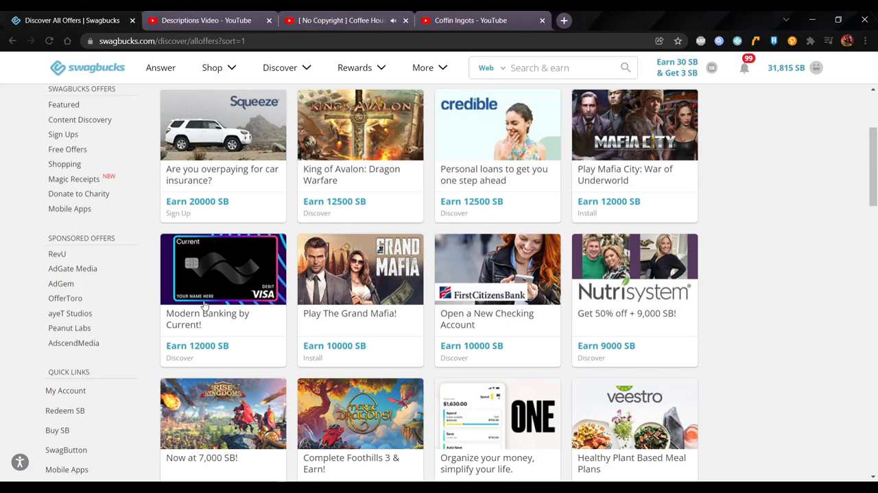
mouse_move(204, 332)
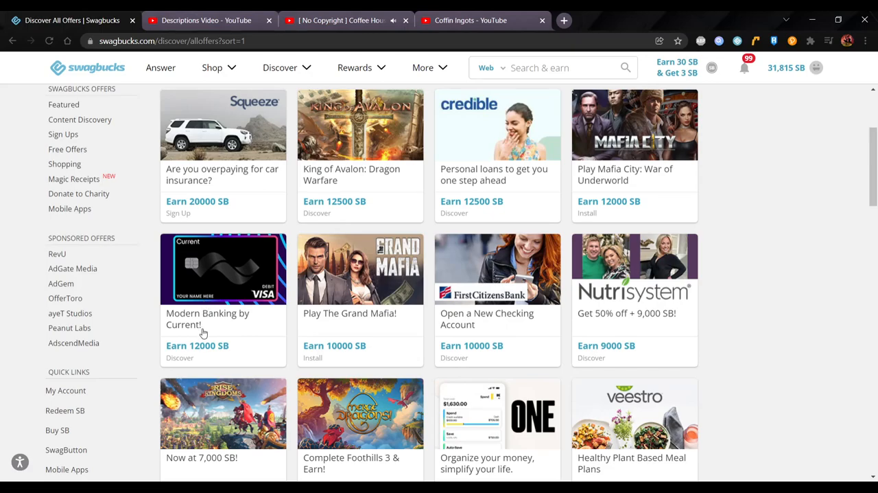
mouse_move(332, 329)
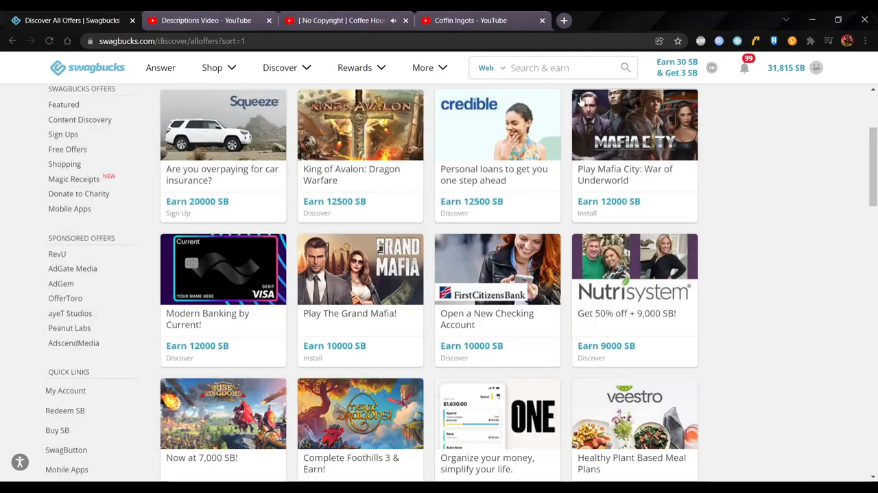
click(481, 20)
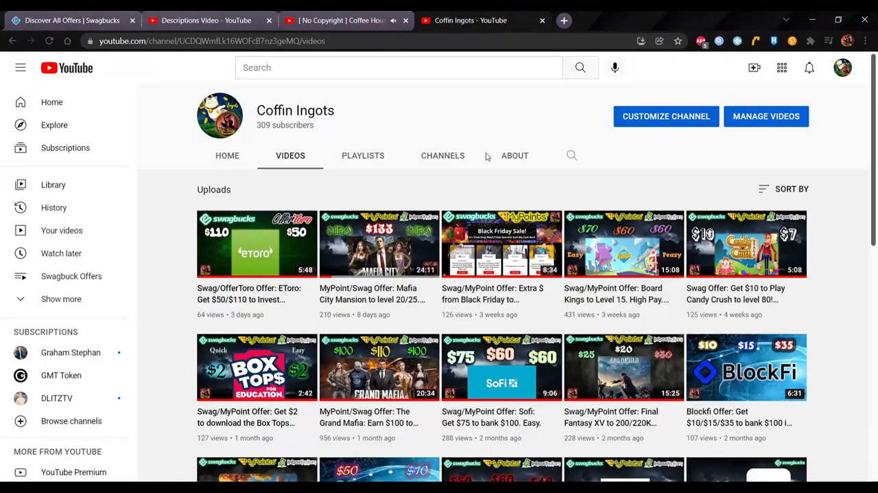
scroll(down, 3)
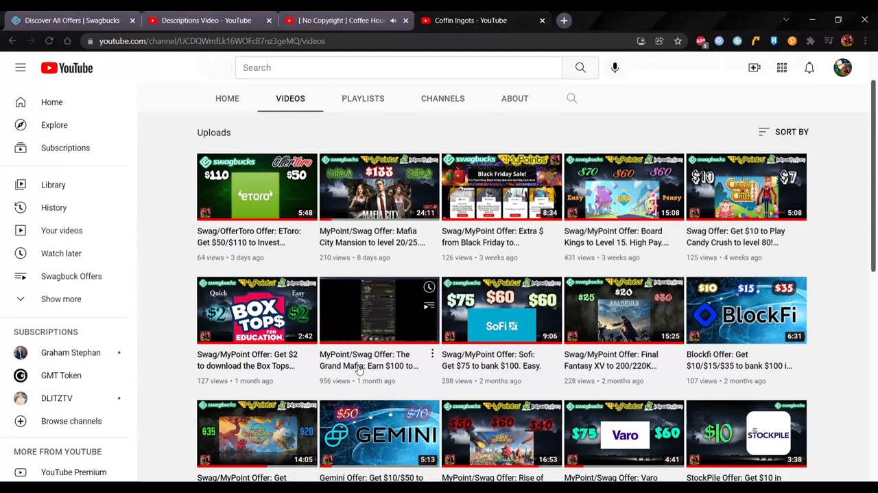
click(68, 20)
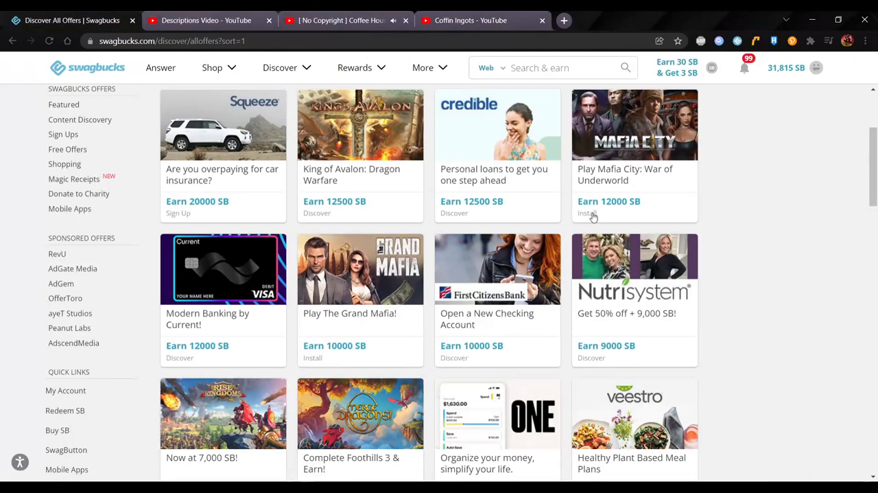
click(497, 268)
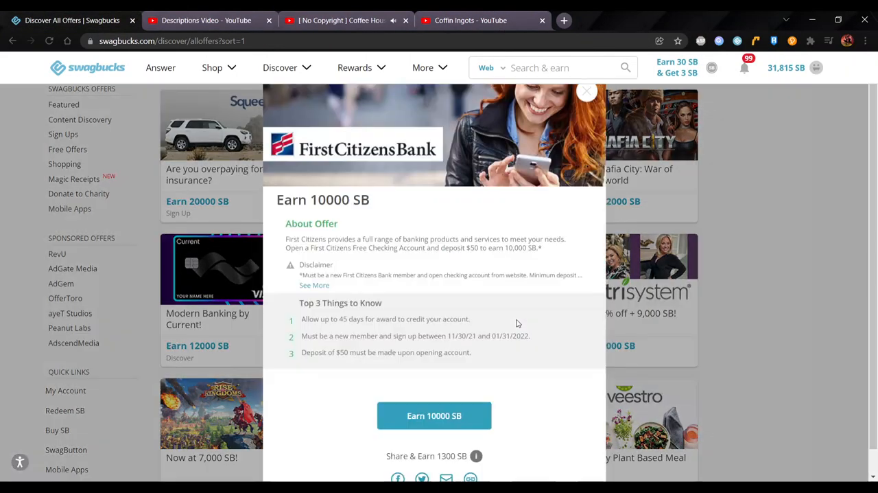
click(315, 285)
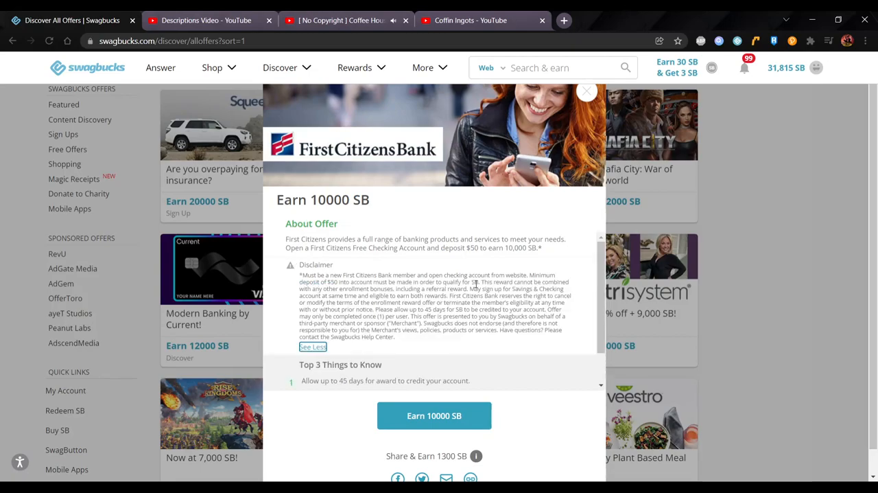
click(586, 91)
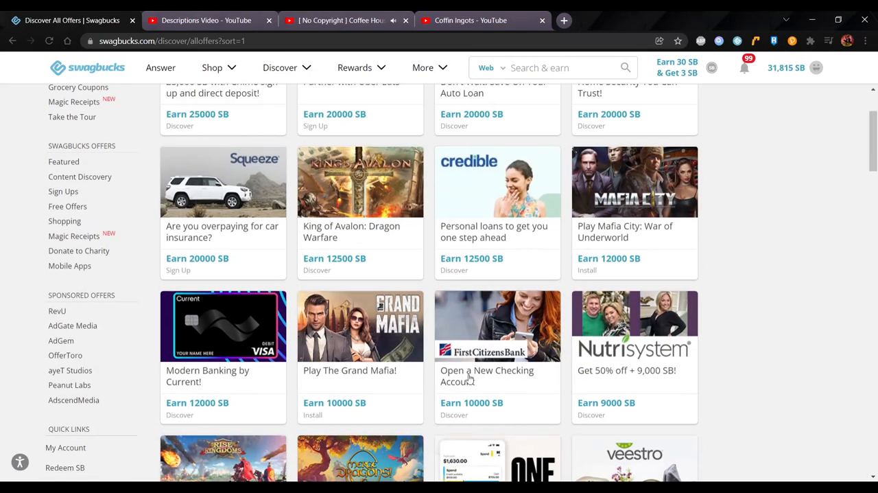
mouse_move(485, 337)
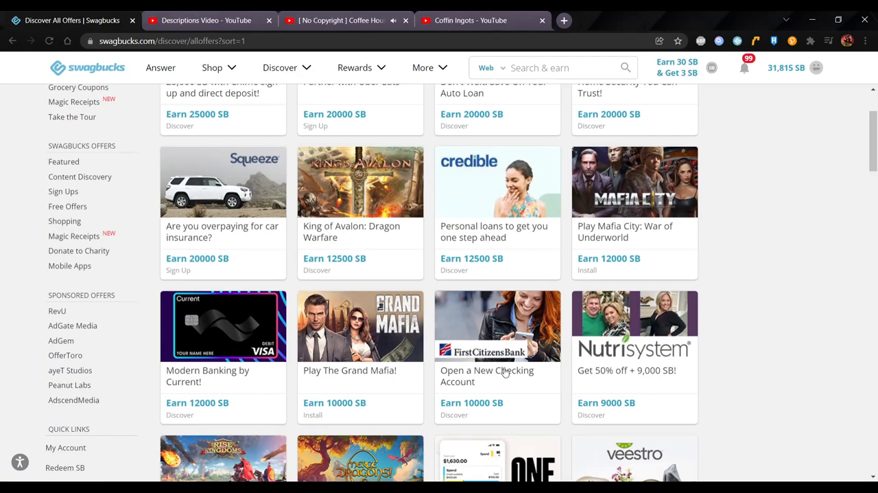
scroll(down, 3)
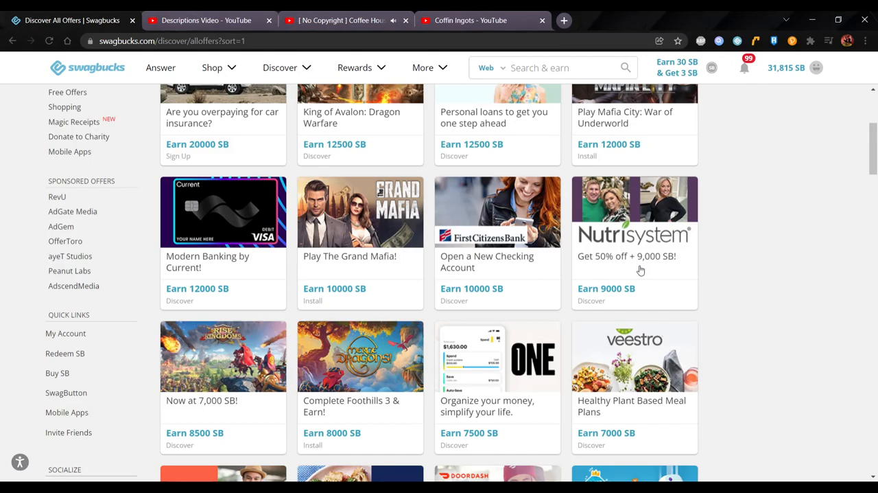
mouse_move(678, 277)
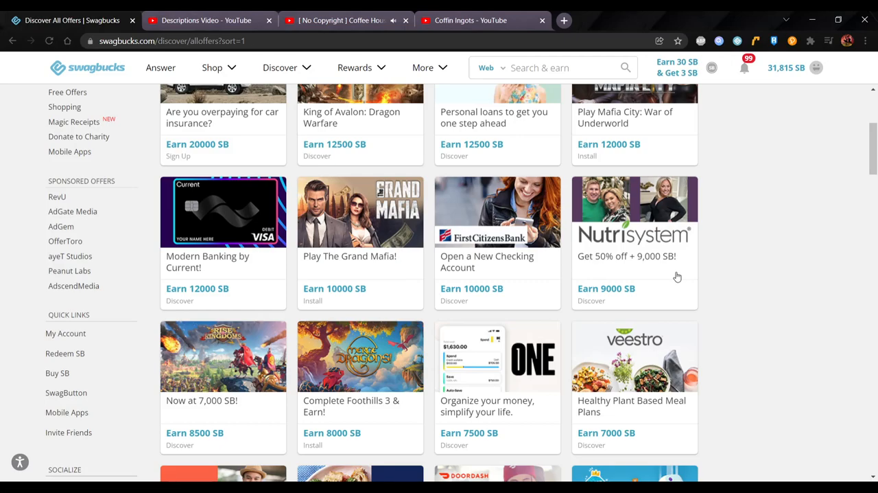
mouse_move(725, 267)
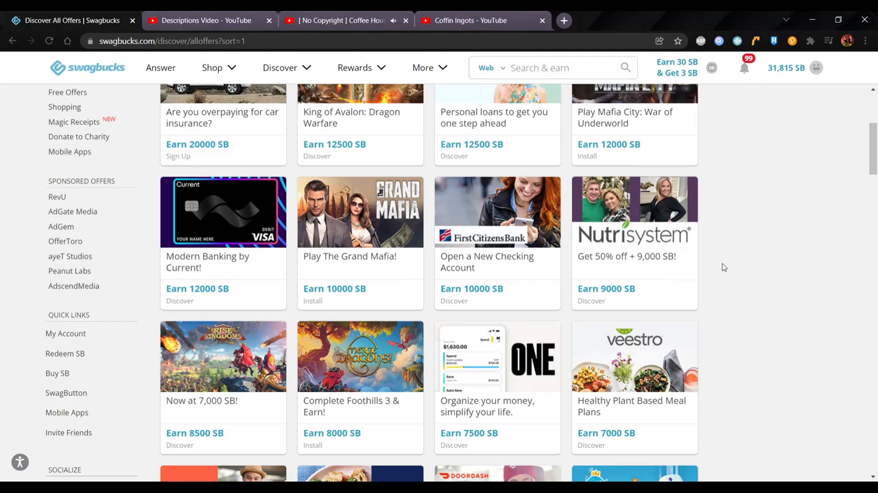
- Review the Nutrisystem 9,000 SB offer's full description, then close it
click(634, 240)
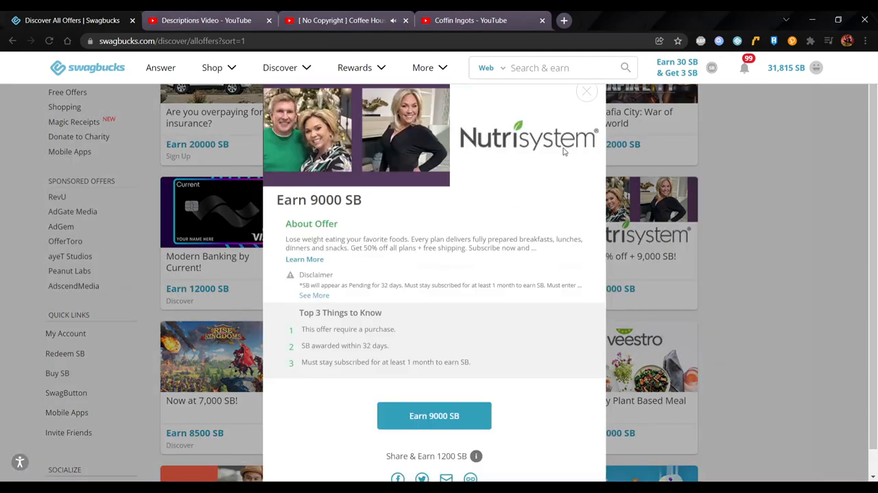
mouse_move(304, 258)
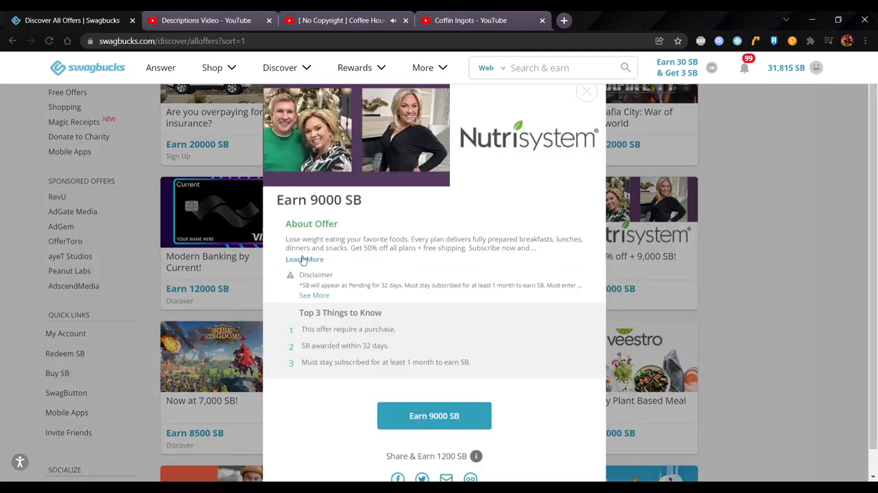
click(303, 260)
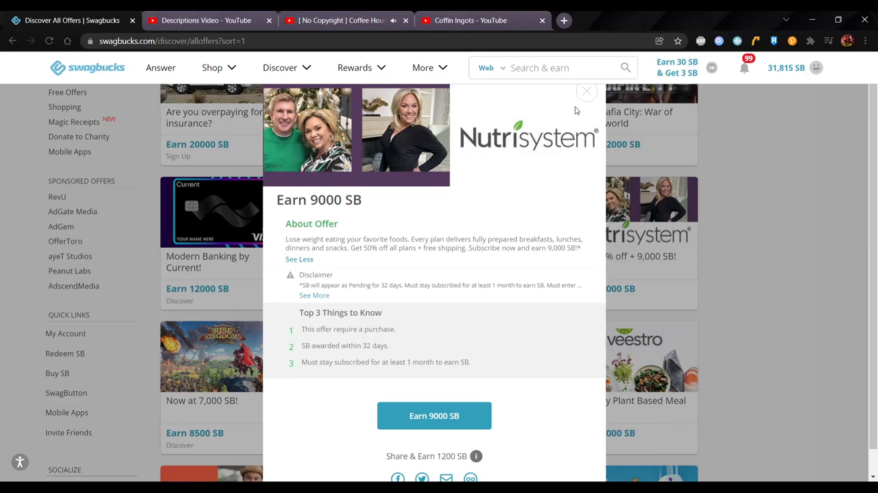
mouse_move(588, 91)
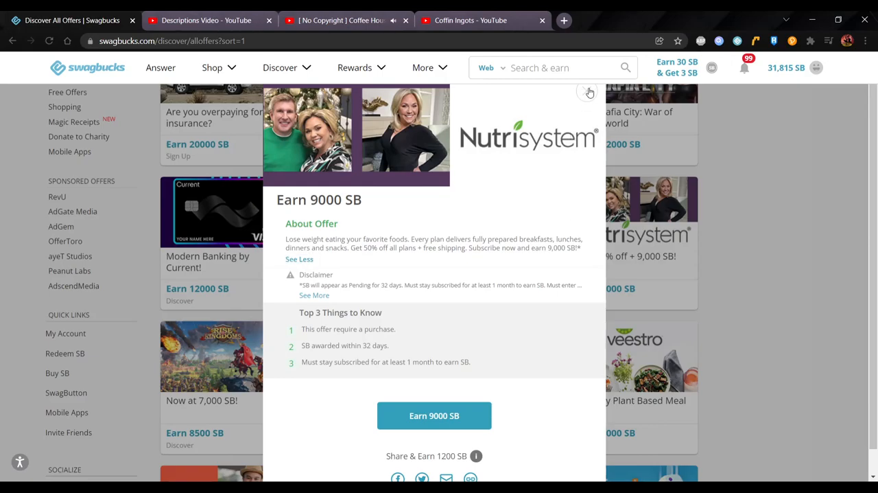
click(590, 91)
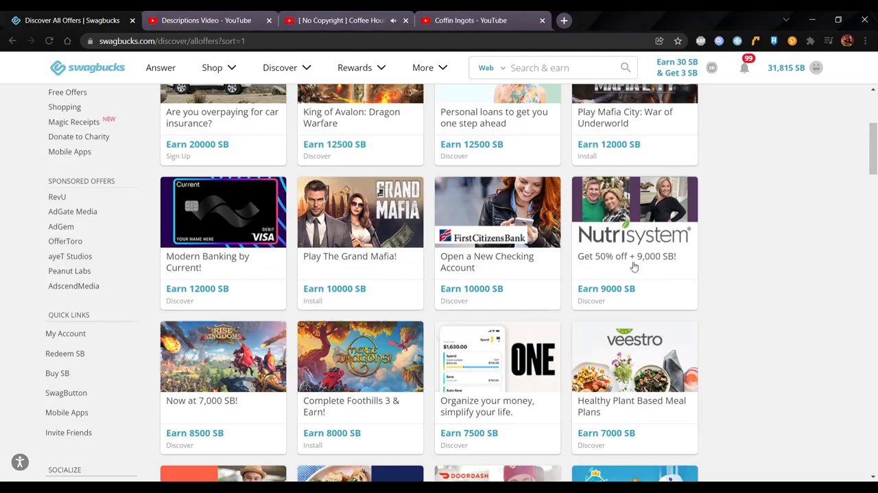
mouse_move(216, 445)
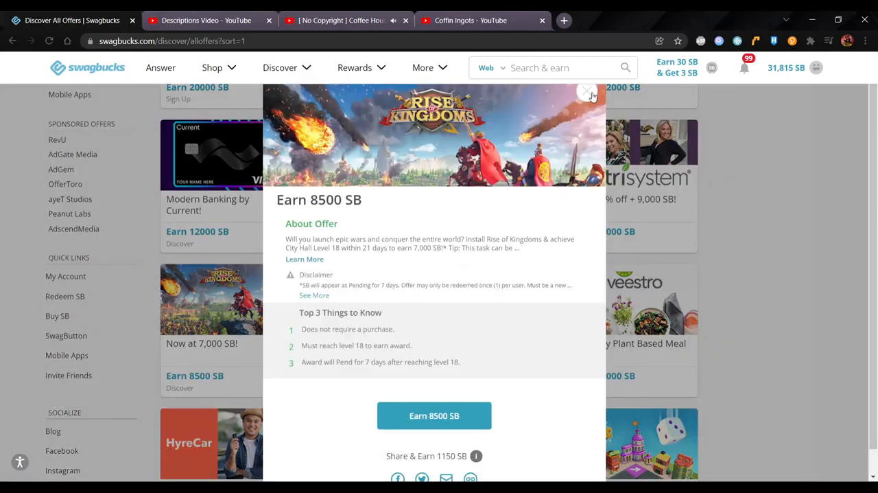
- Close Rise of Kingdoms' 8,500 SB offer and open the Merge Dragons 8,000 SB offer
click(587, 91)
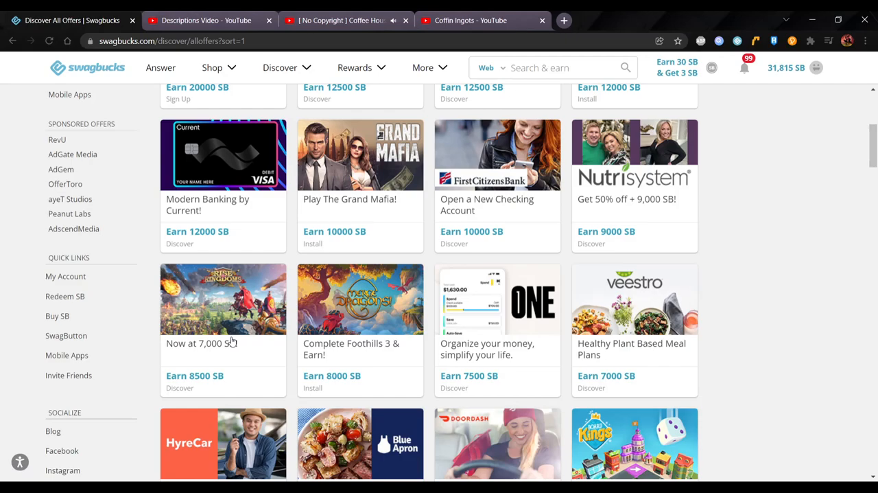
mouse_move(306, 346)
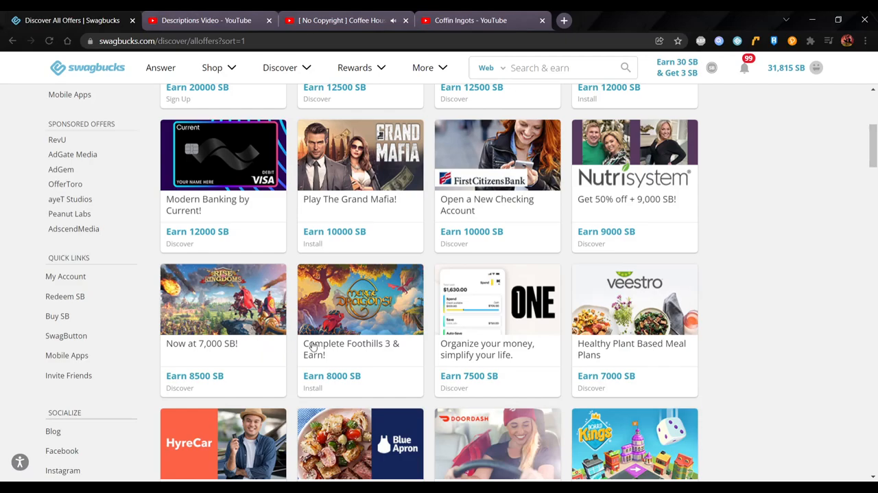
click(360, 299)
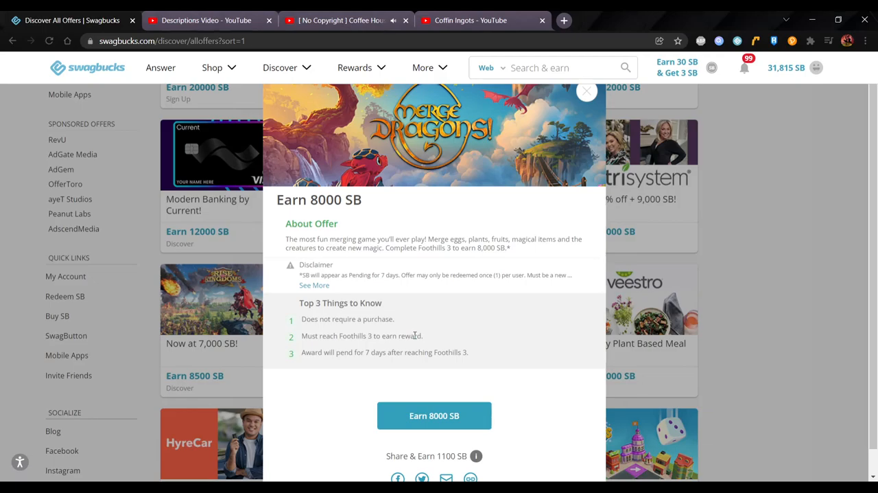
- Dismiss the Merge Dragons 8,000 SB offer popup to return to the All Offers grid
click(206, 20)
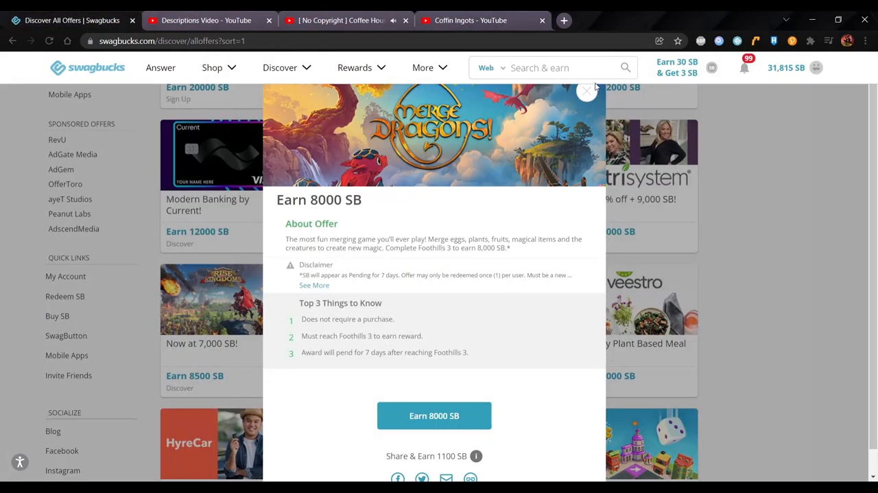
click(587, 91)
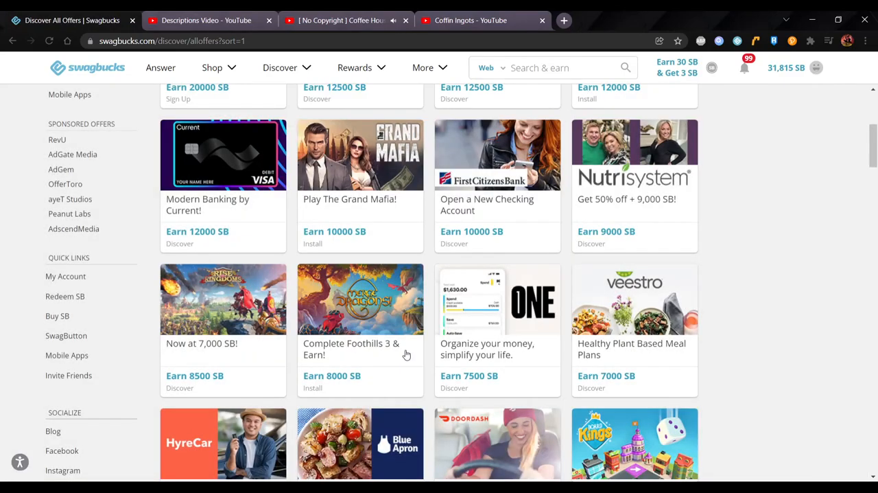
mouse_move(399, 343)
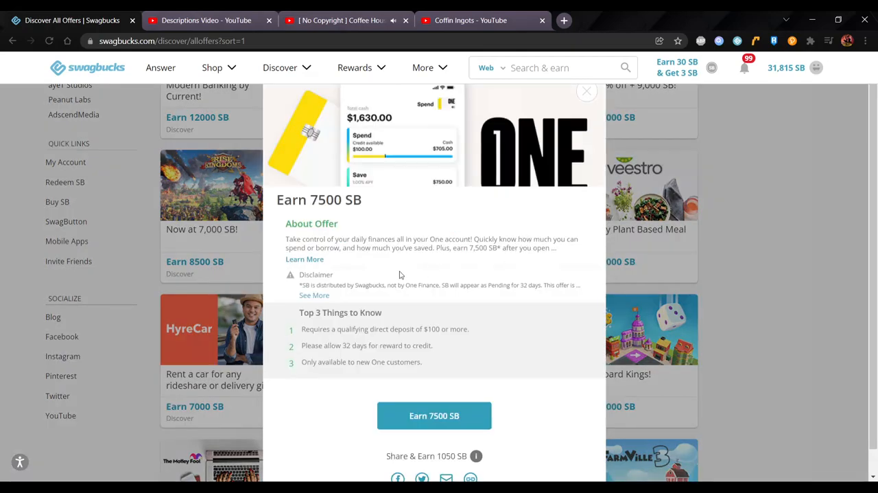
- Expand the One 7,500 SB offer description ($100 direct deposit), then close the popup
click(304, 258)
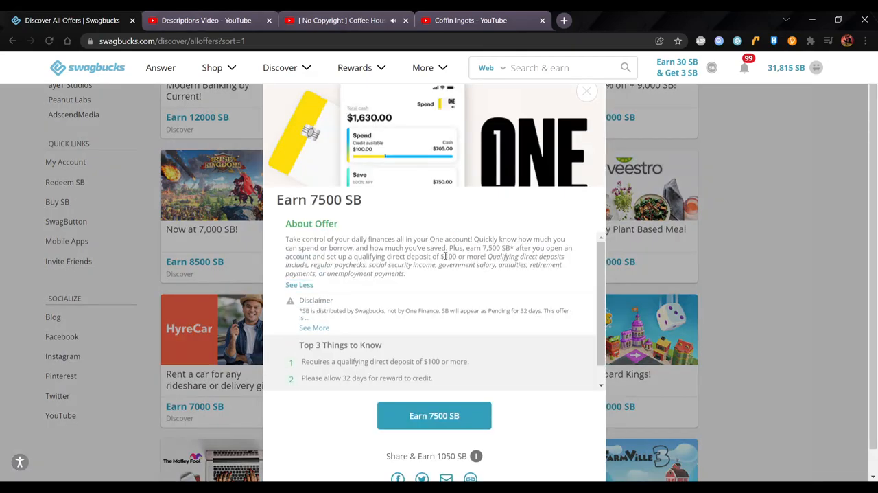
mouse_move(507, 298)
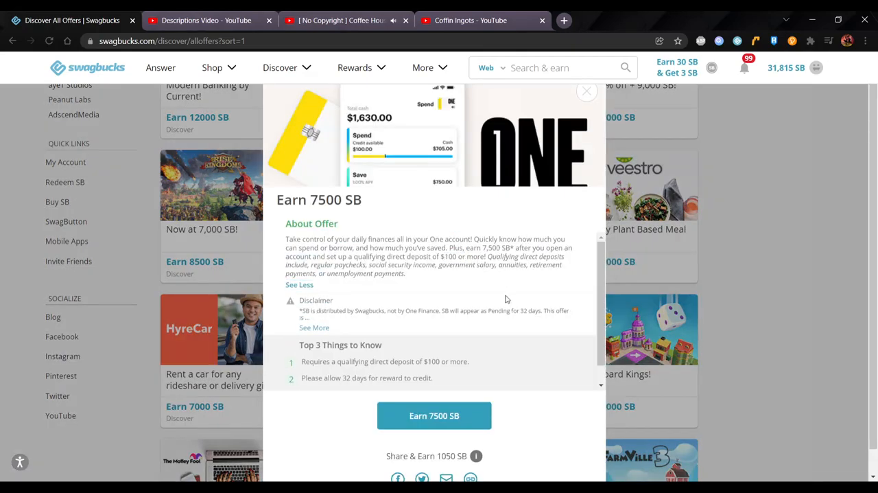
mouse_move(583, 137)
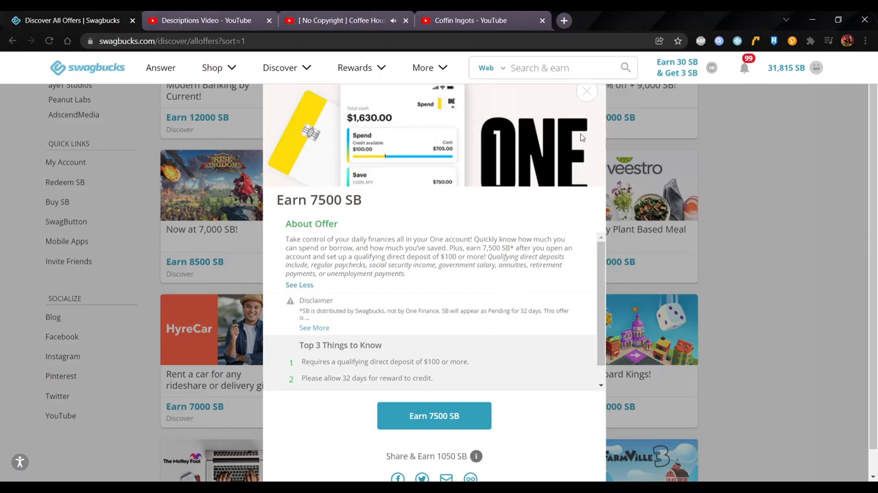
click(586, 91)
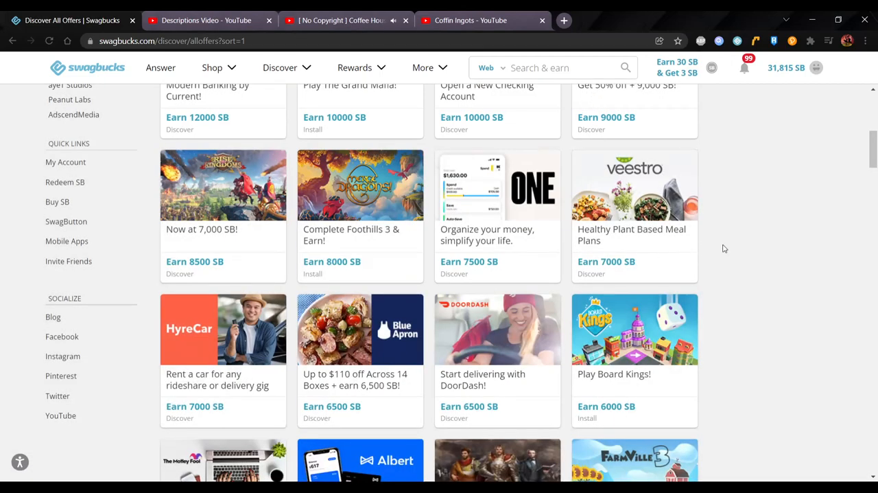
scroll(down, 3)
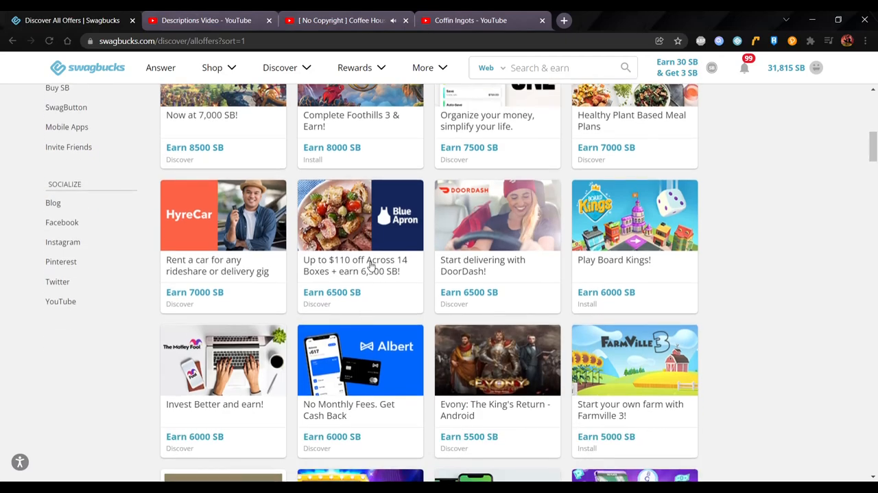
mouse_move(396, 275)
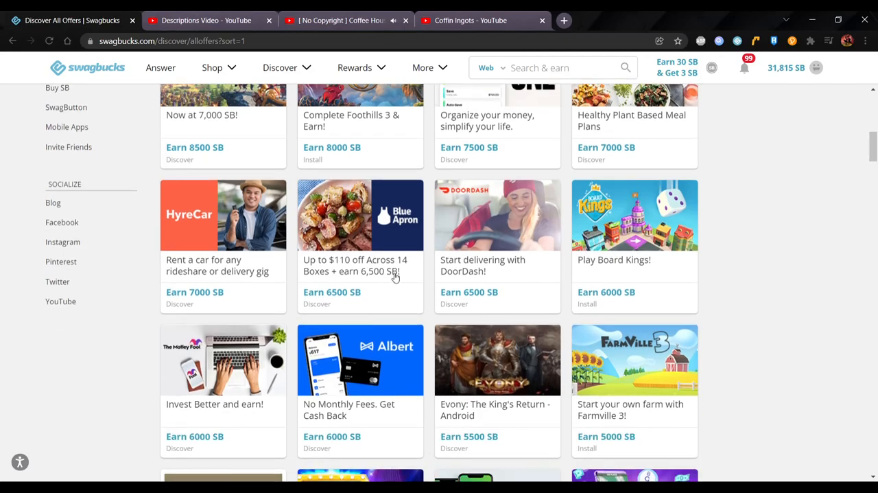
scroll(down, 3)
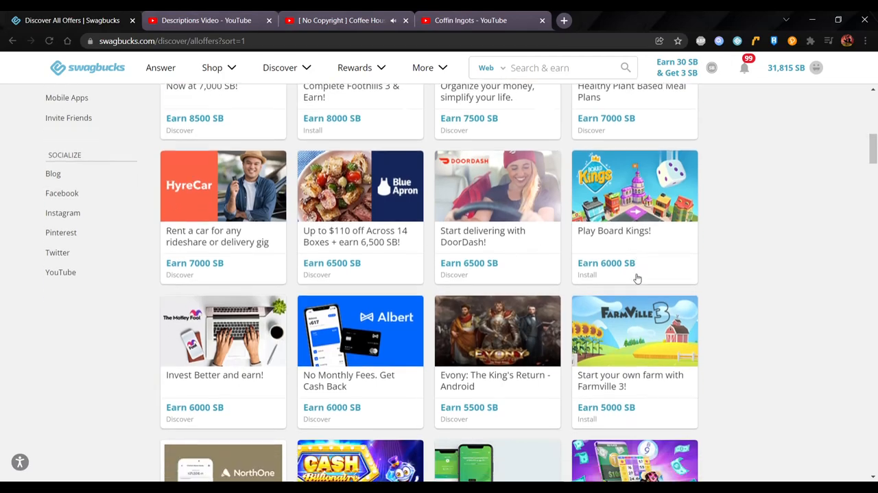
scroll(down, 3)
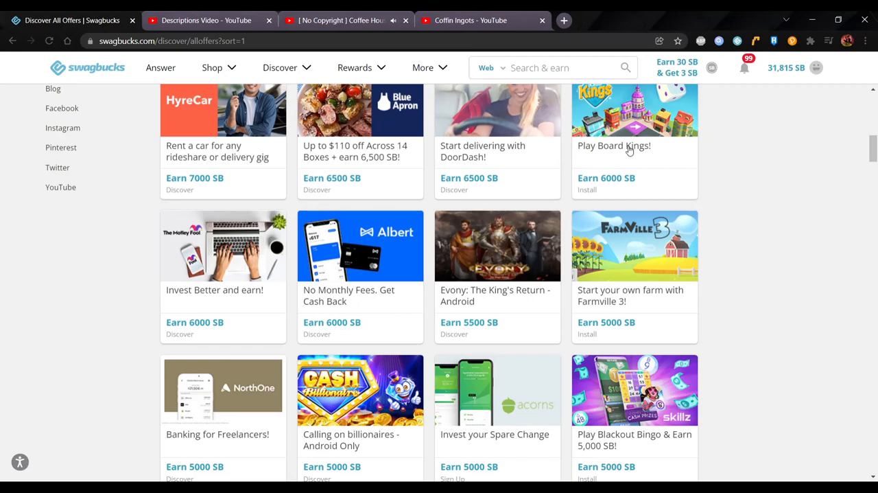
mouse_move(643, 261)
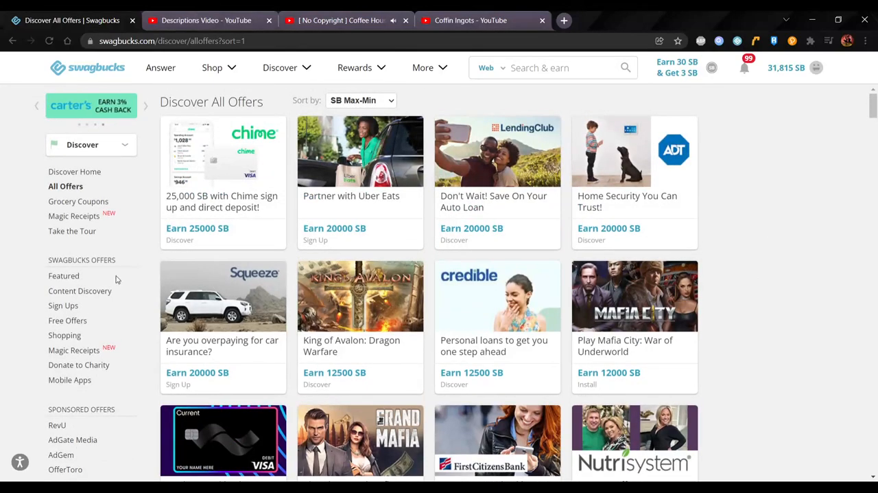
mouse_move(832, 291)
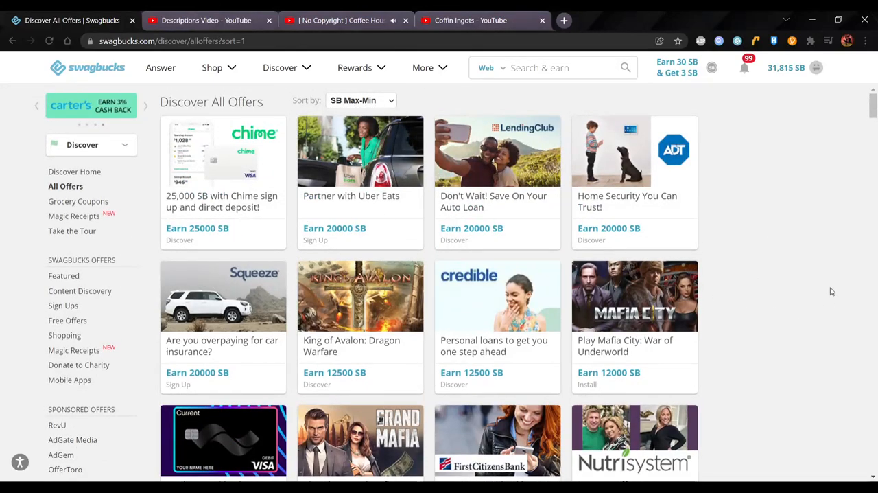
scroll(down, 3)
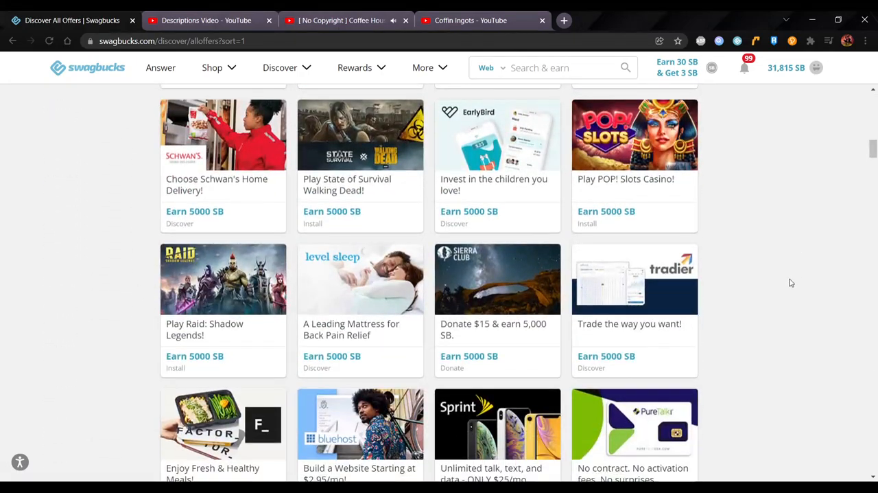
scroll(up, 3)
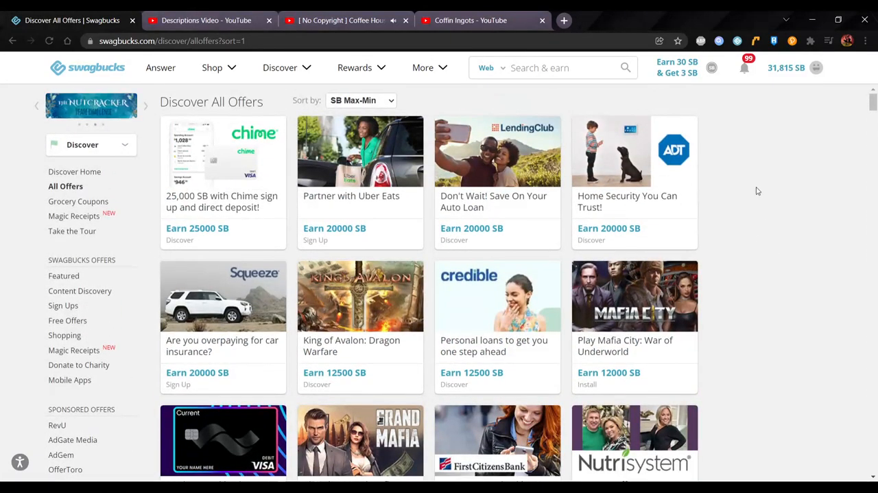
mouse_move(315, 128)
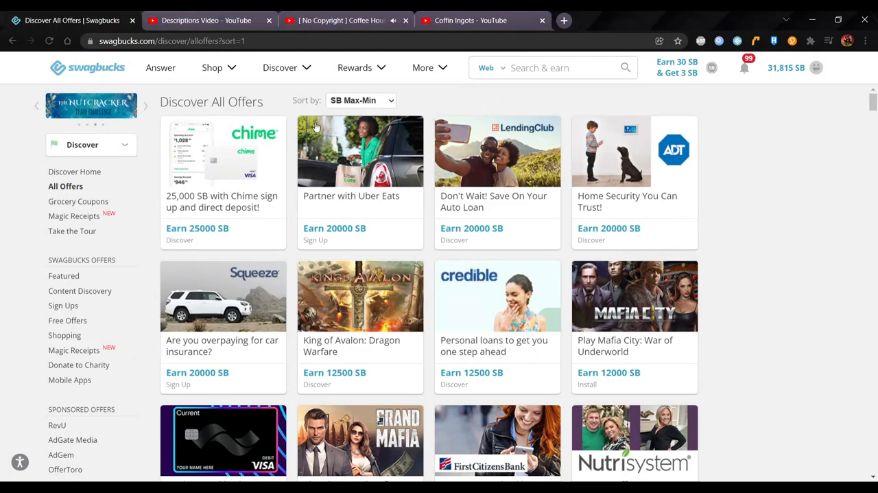
- Visit Swagbucks Discover Home with Featured Offers and Trusted Partners, then switch to the YouTube tab
click(280, 67)
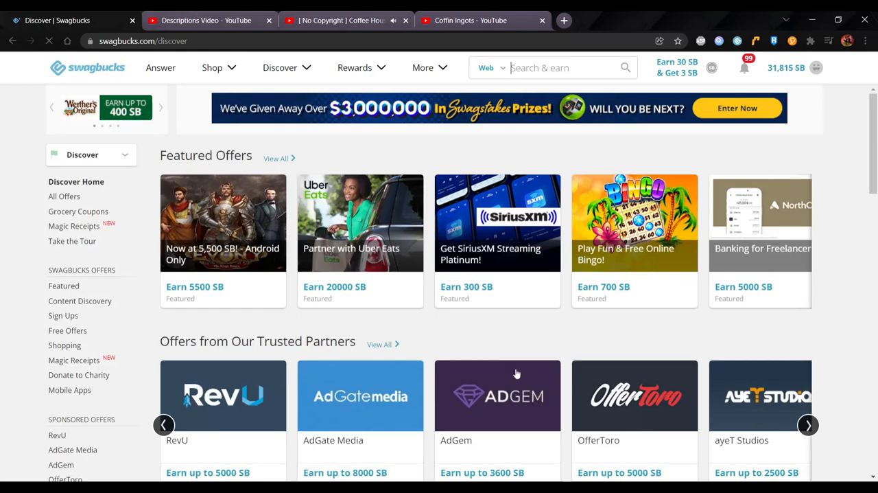
scroll(down, 3)
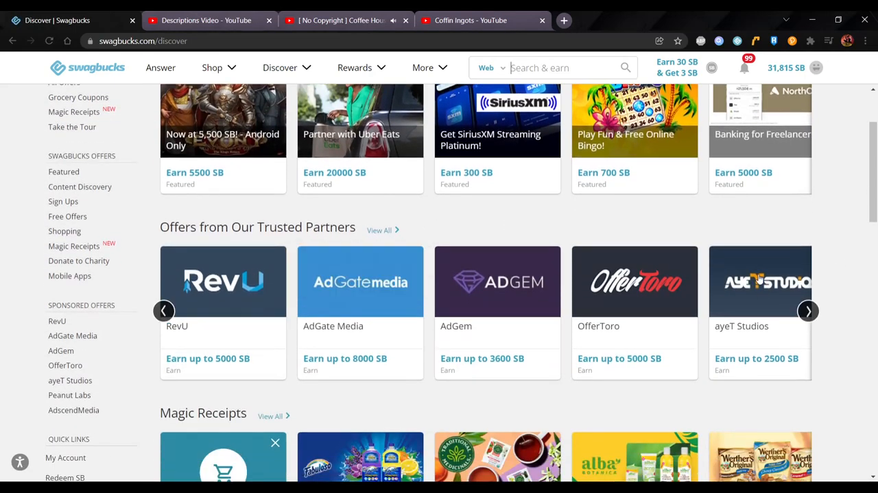
mouse_move(384, 317)
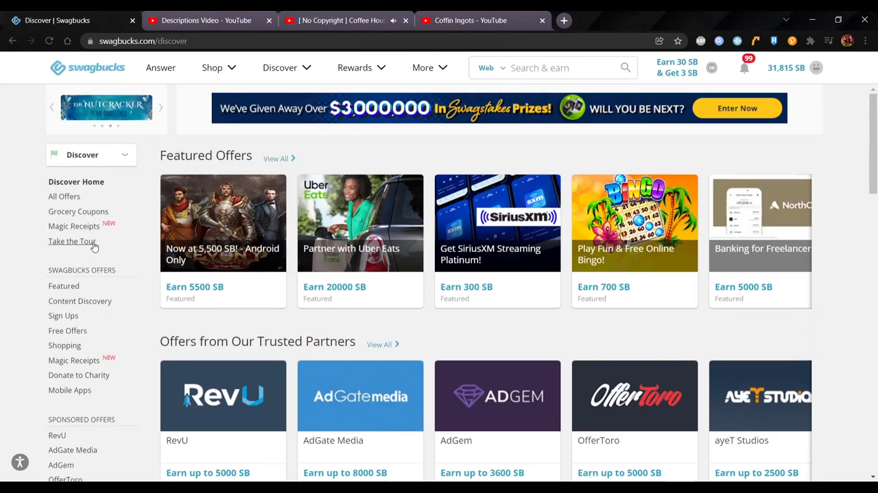
mouse_move(140, 214)
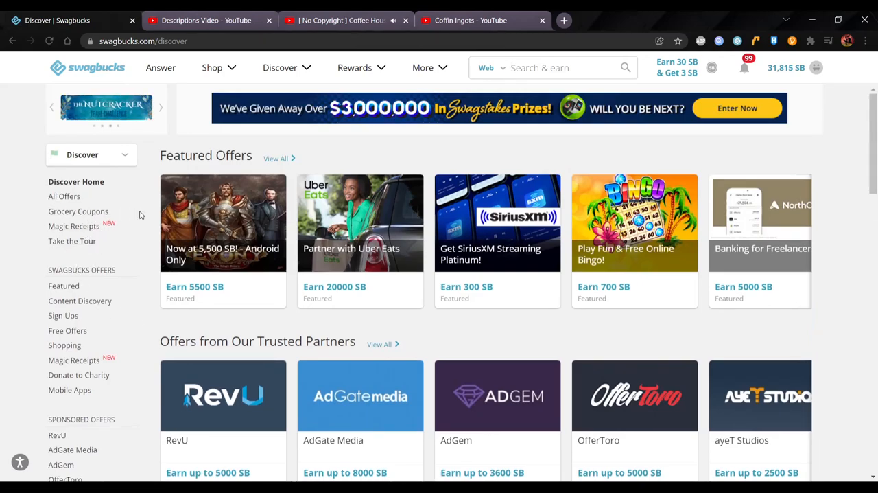
click(206, 20)
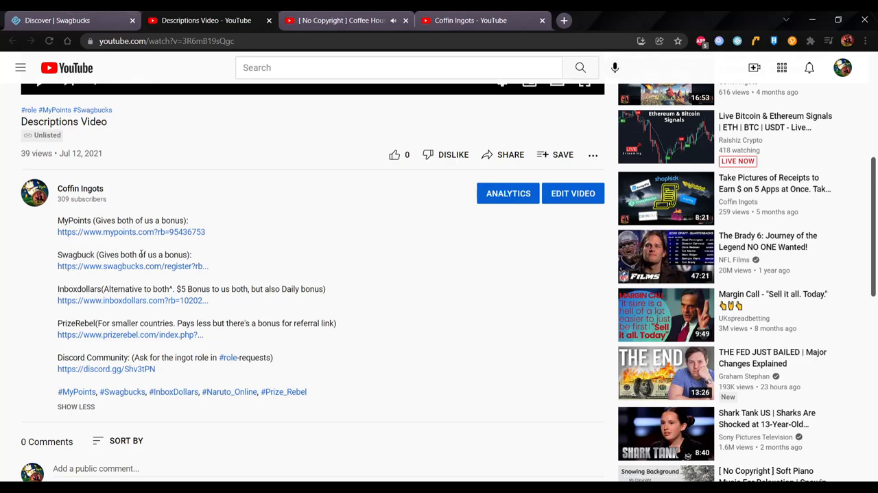
mouse_move(139, 279)
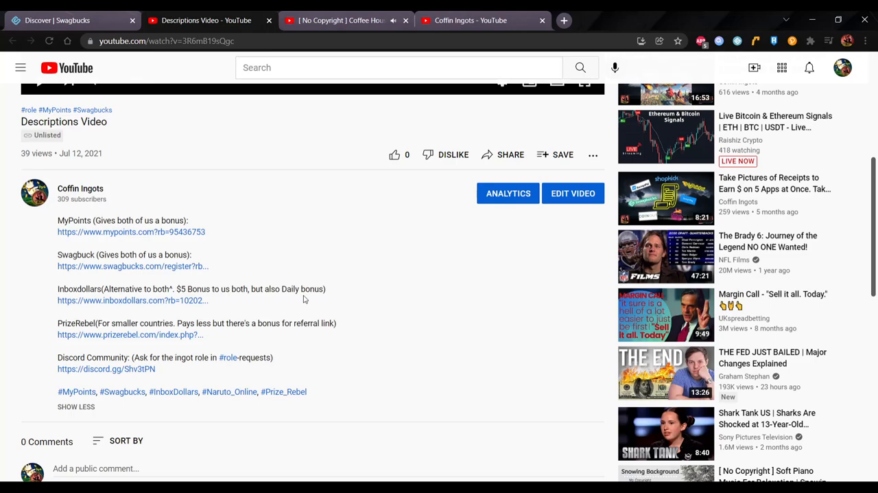
mouse_move(222, 306)
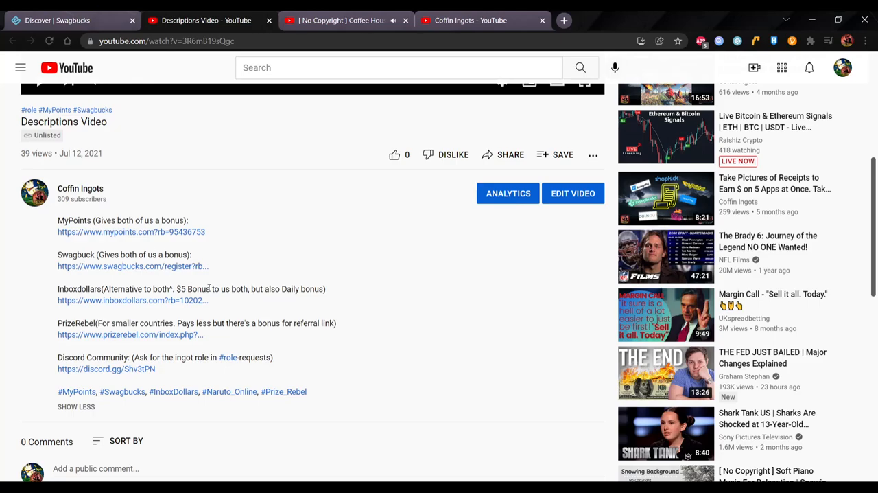
mouse_move(153, 277)
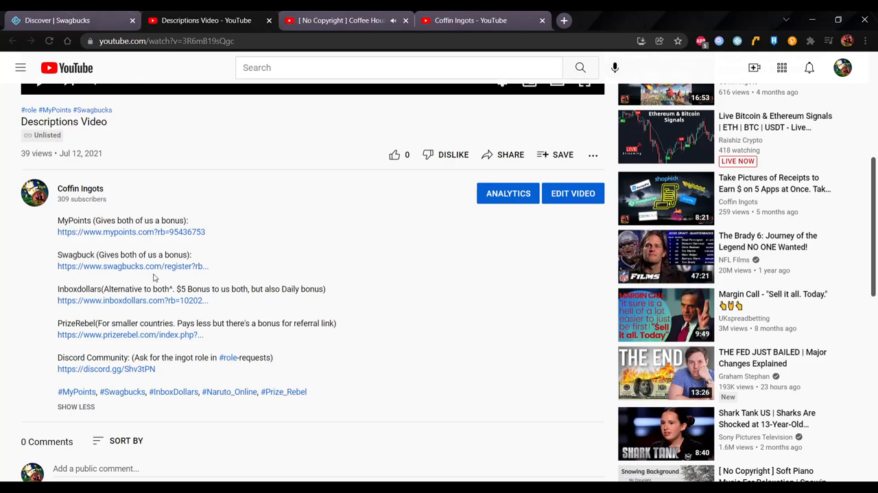
mouse_move(159, 313)
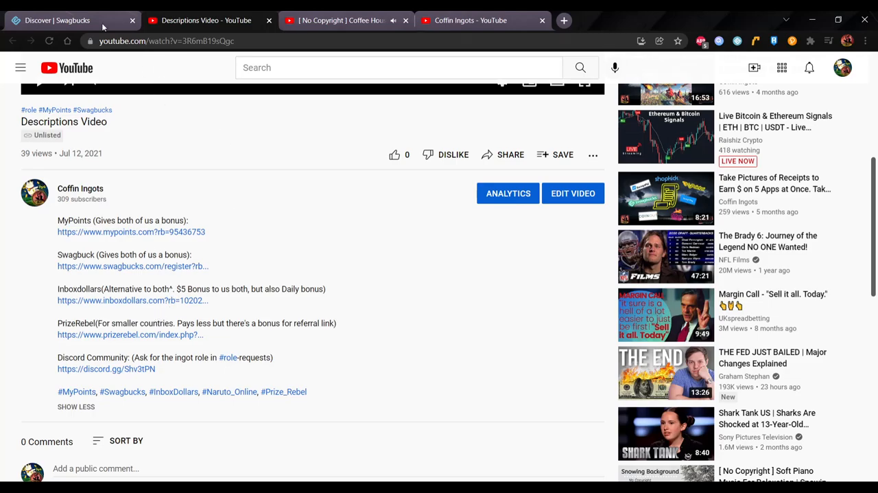
- Reach the SwagButton page via the SB balance menu, Activity, and Quick Links
click(55, 20)
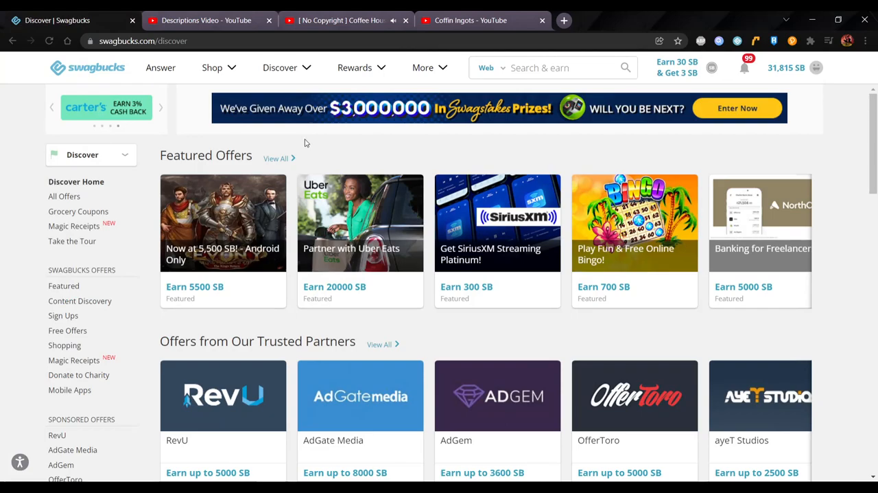
click(211, 67)
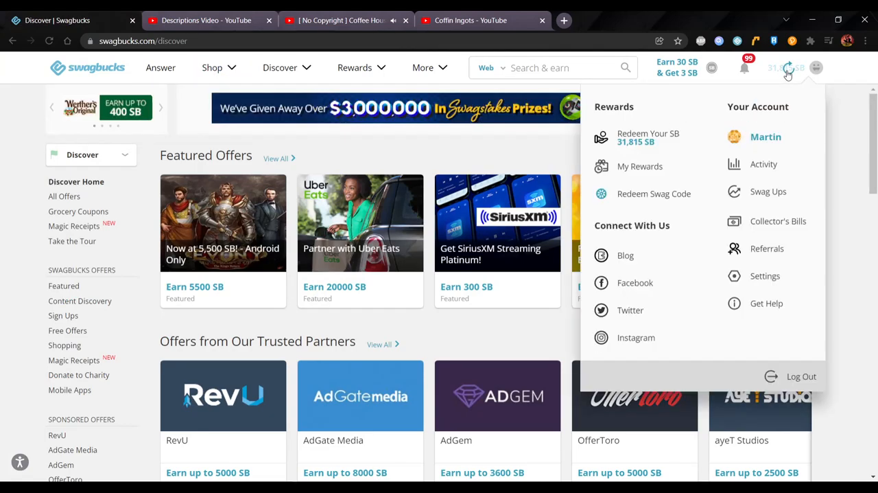
click(764, 163)
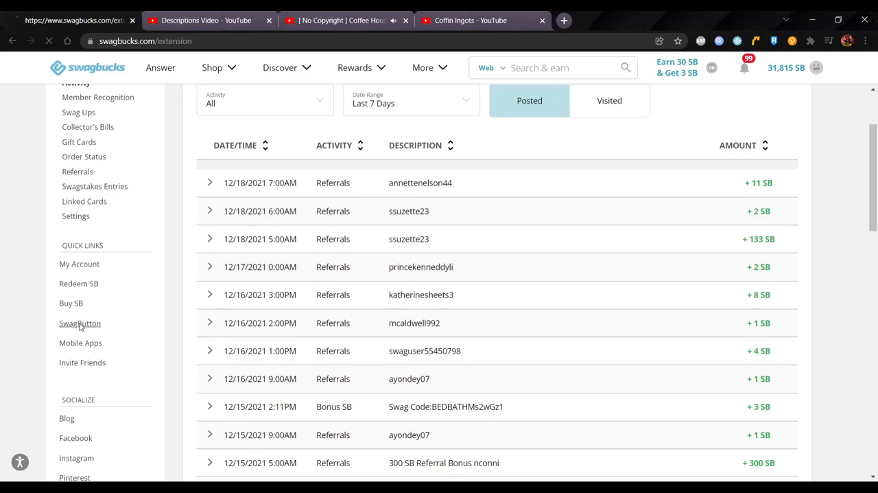
click(79, 322)
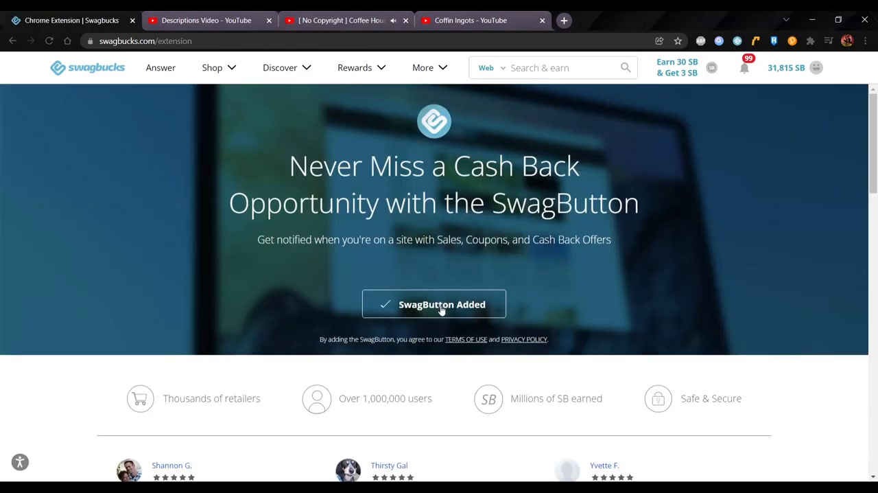
mouse_move(566, 37)
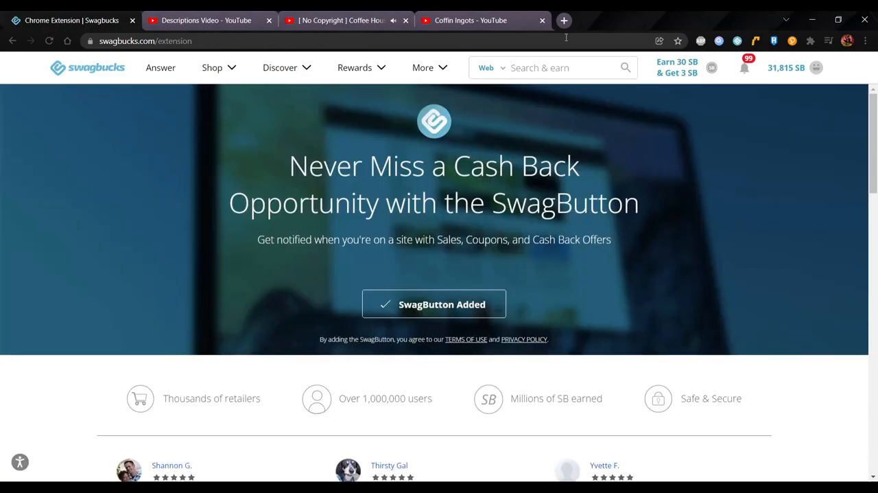
- Load vons.com in a new tab and activate SwagButton's 1% cash back offer
click(569, 20)
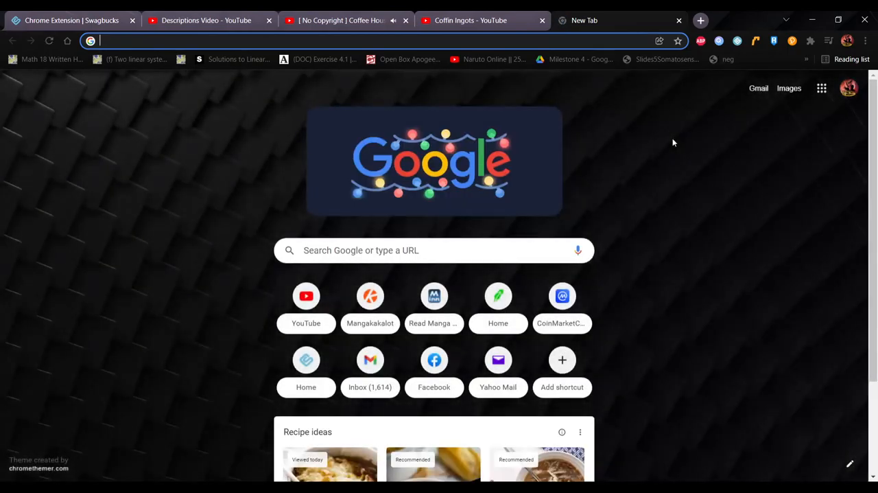
text(bestbuy.com)
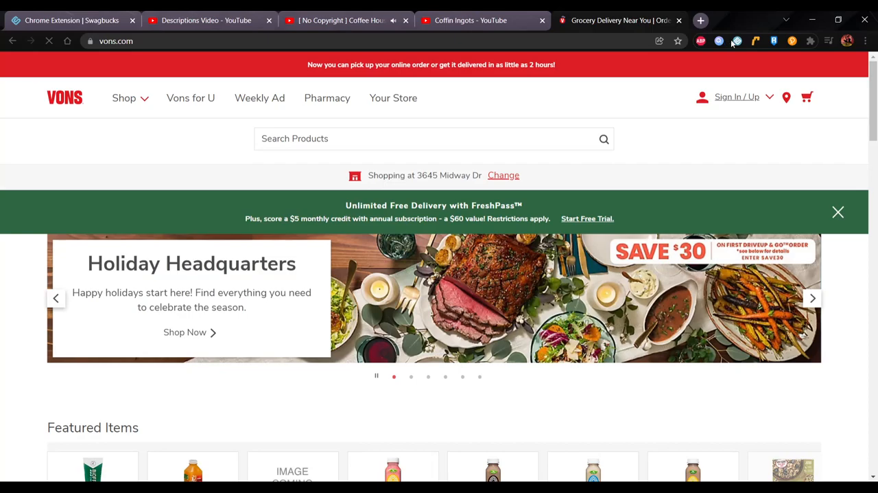
click(728, 41)
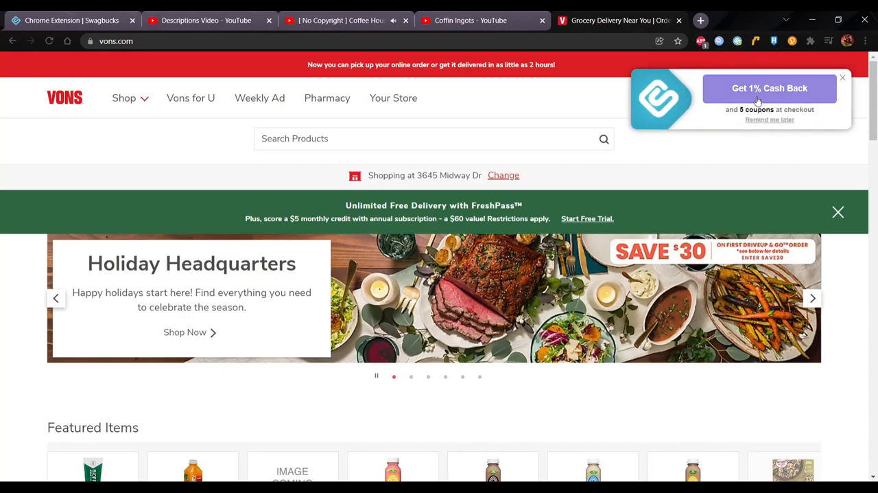
click(769, 89)
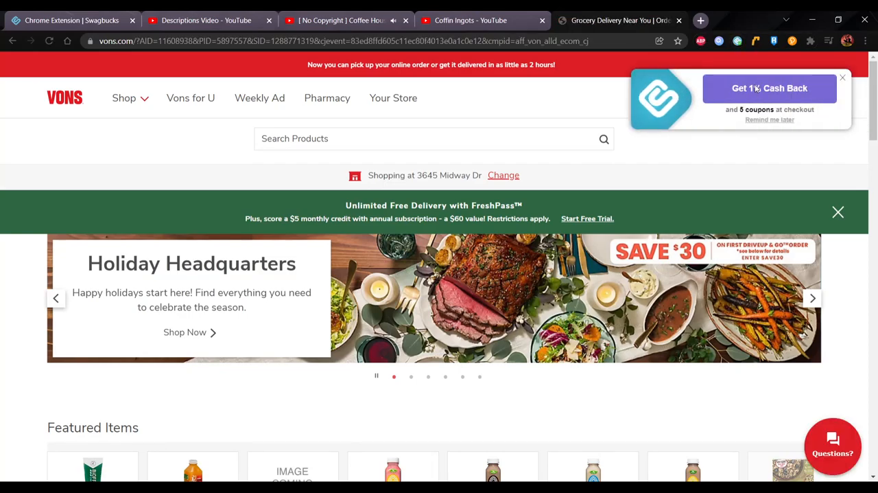
click(770, 87)
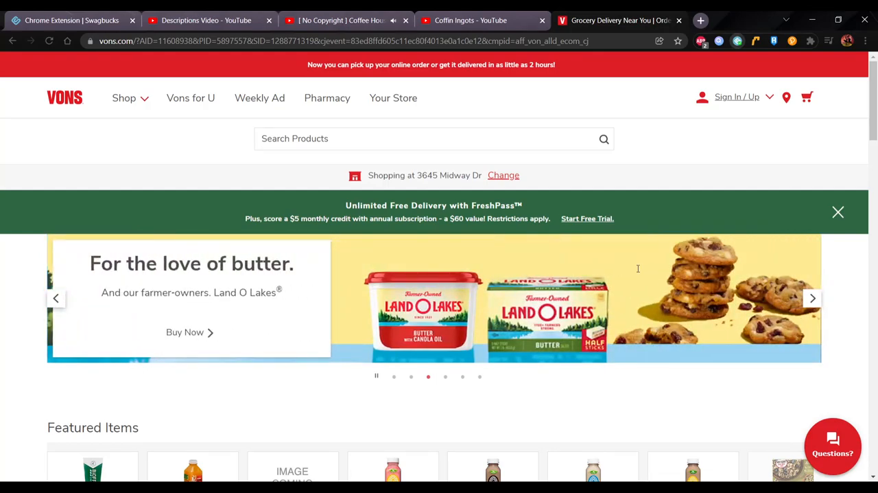
mouse_move(116, 147)
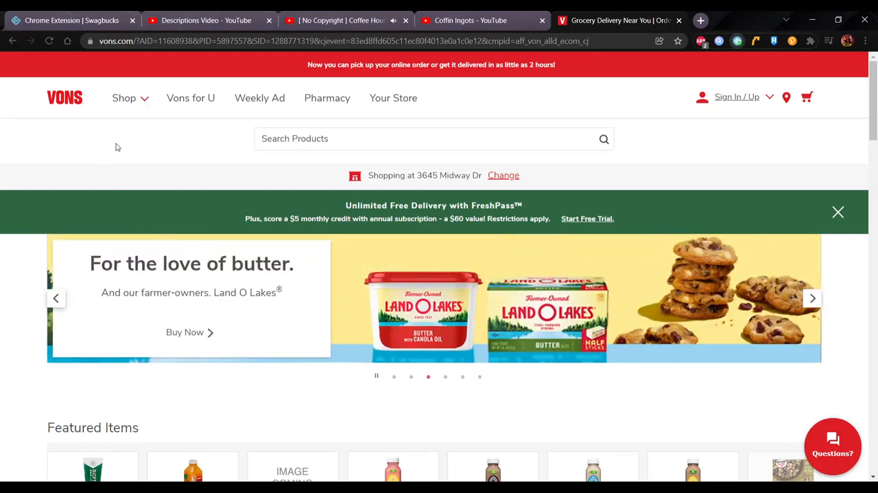
mouse_move(713, 46)
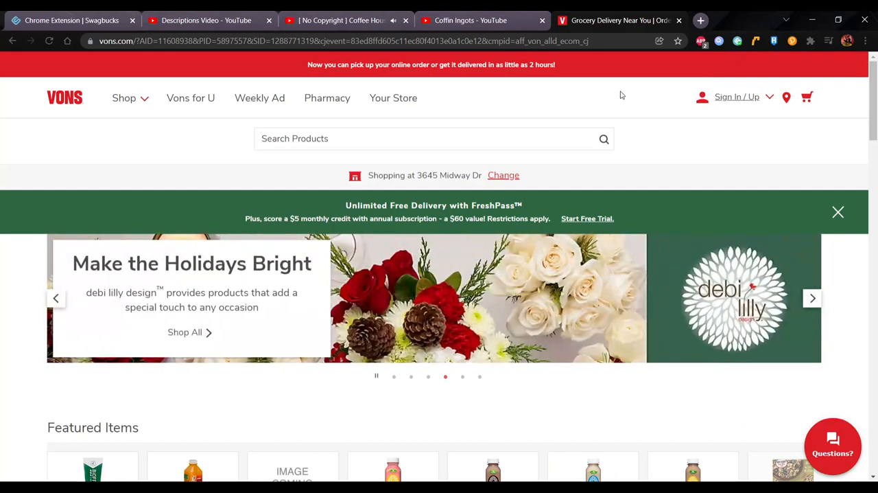
mouse_move(659, 119)
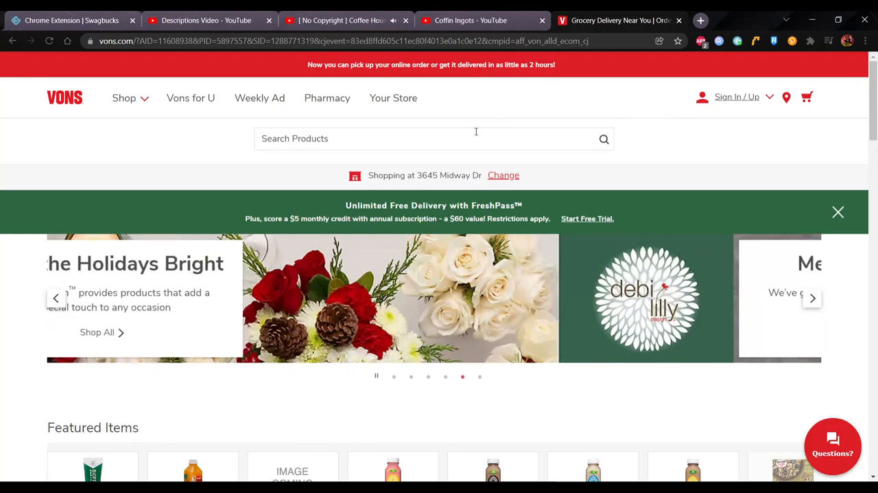
- Back on the Swagbucks tab, choose Magic Receipts from the Shop menu
click(68, 20)
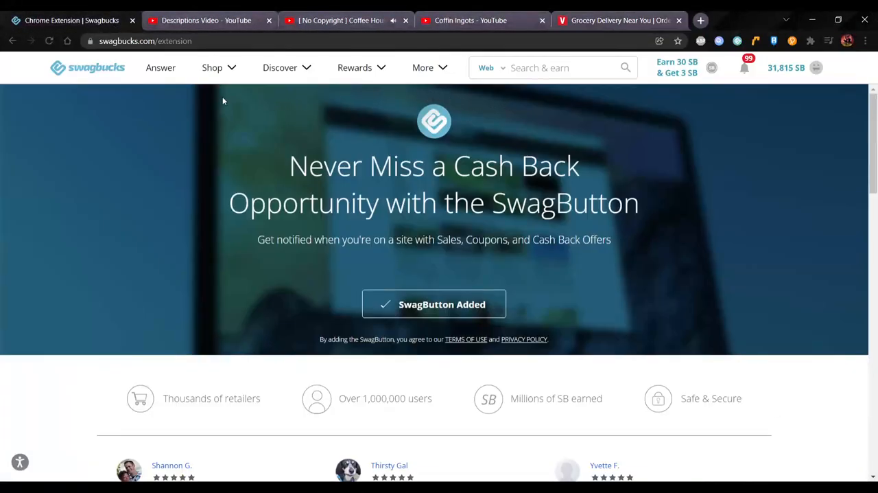
click(213, 67)
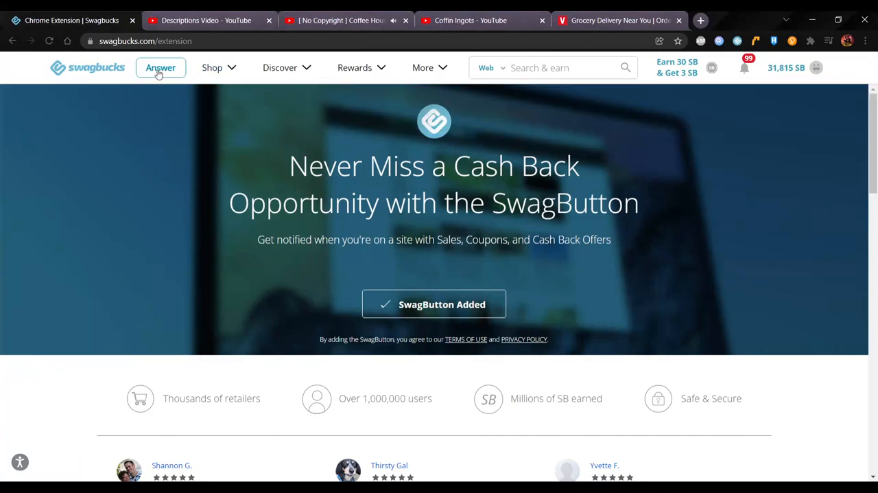
click(214, 68)
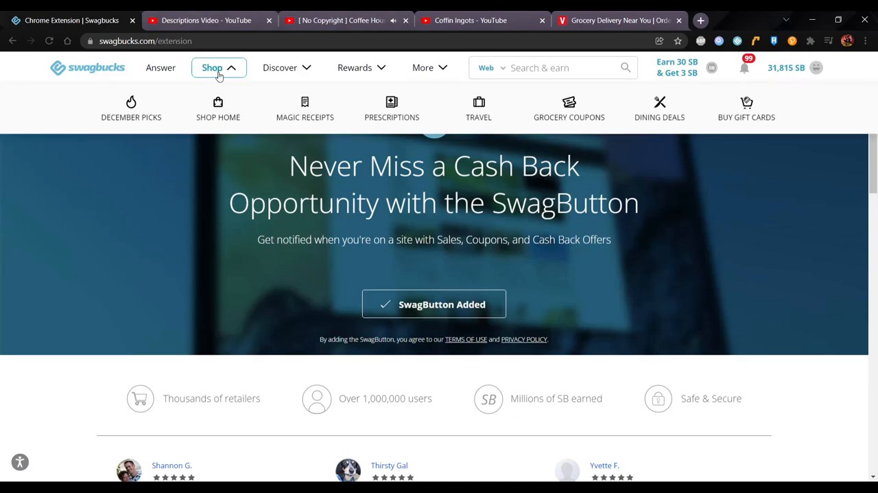
mouse_move(311, 107)
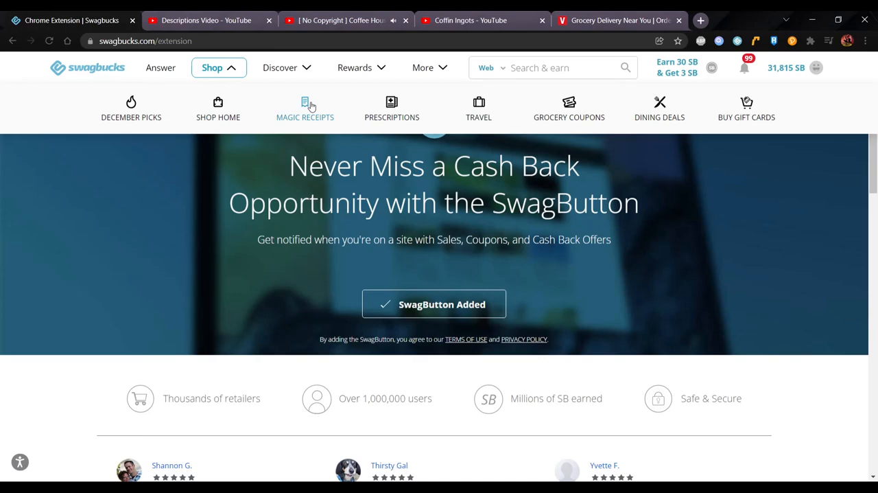
click(305, 108)
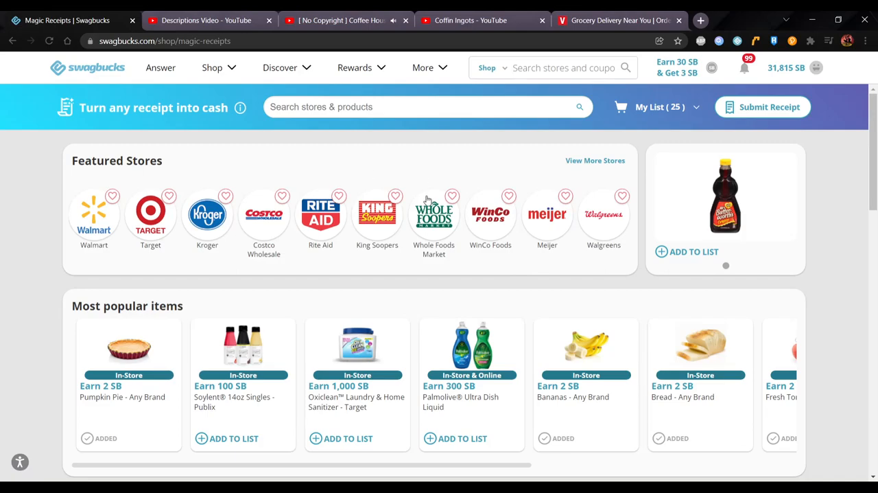
- Browse the Whole Foods Market page's related cash-back stores and Magic Receipts offers
click(434, 209)
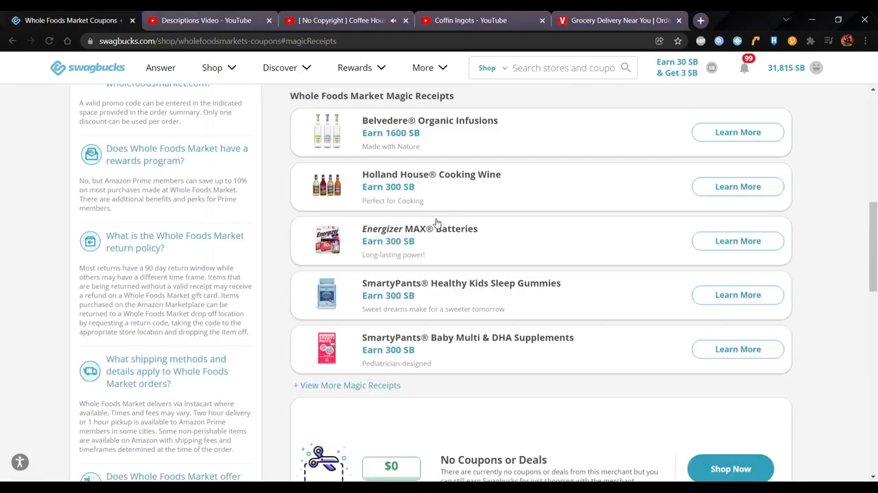
scroll(up, 3)
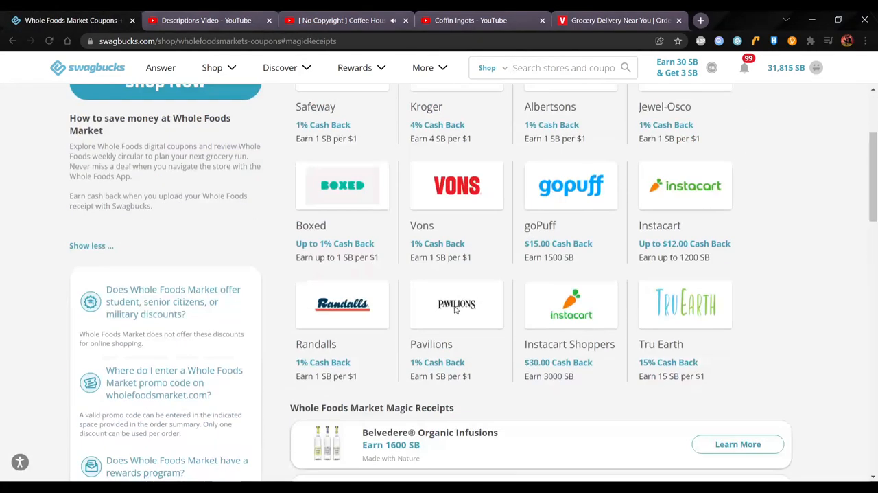
scroll(down, 3)
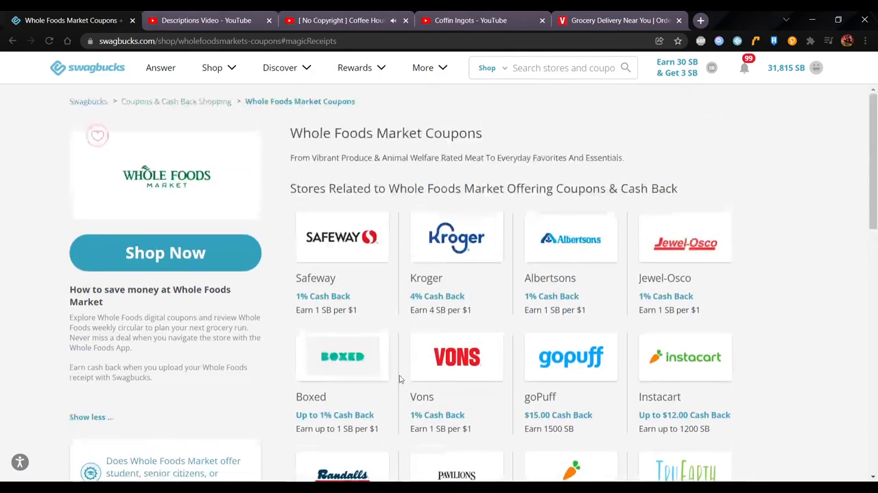
mouse_move(775, 237)
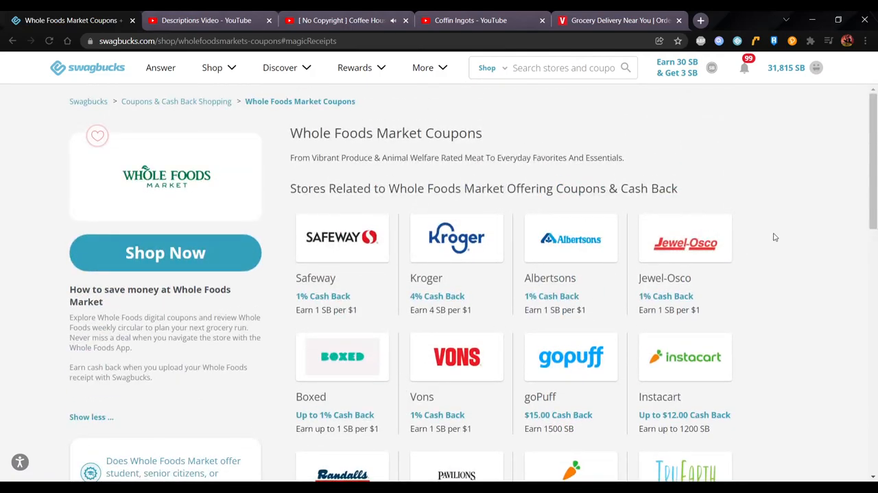
scroll(down, 3)
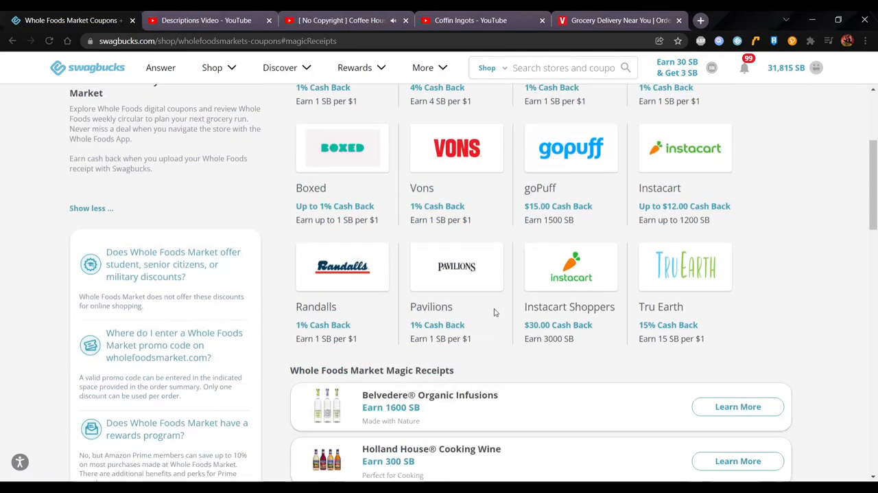
scroll(up, 3)
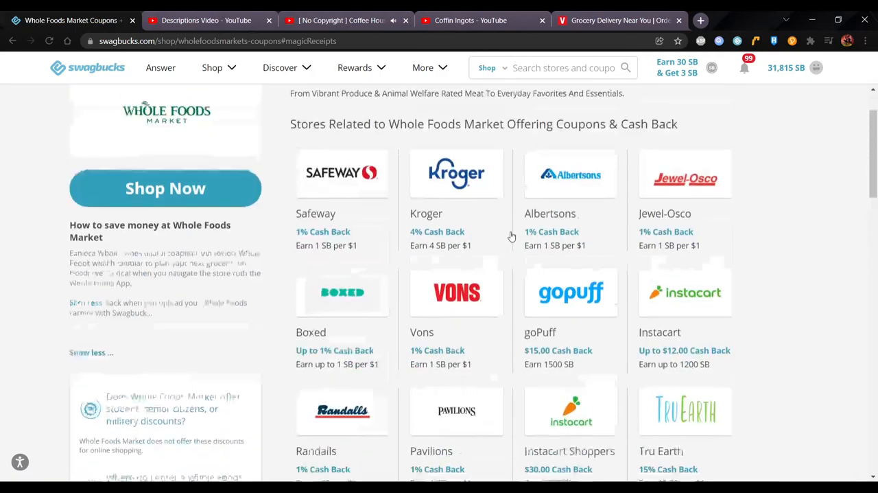
click(279, 67)
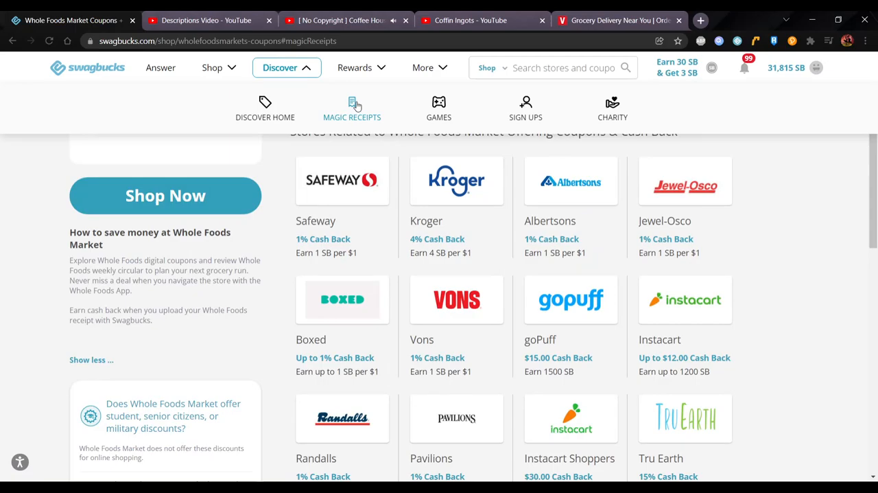
mouse_move(407, 118)
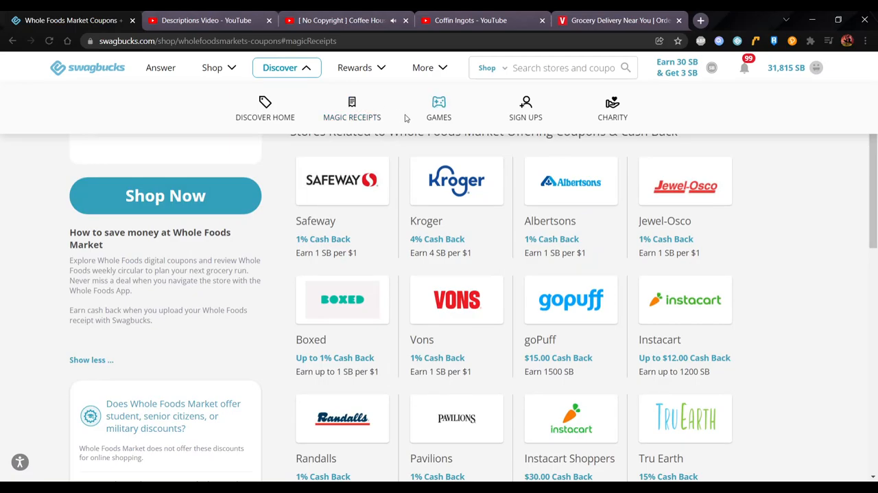
mouse_move(828, 218)
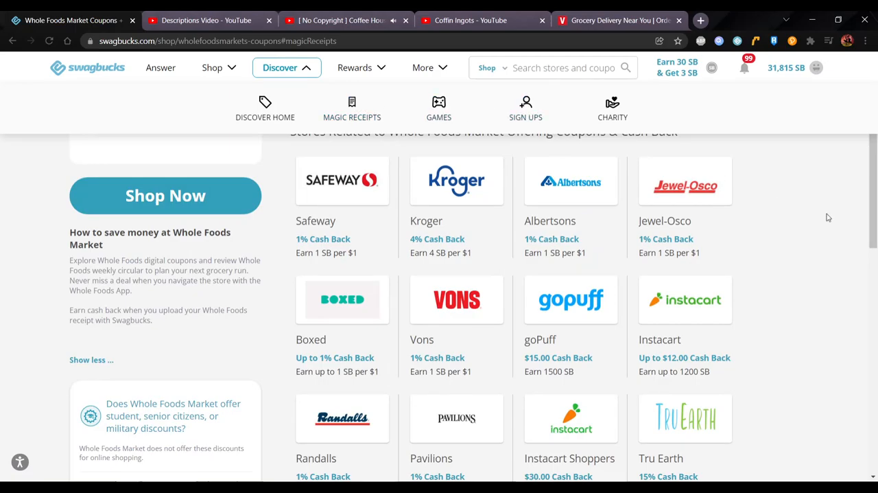
click(212, 67)
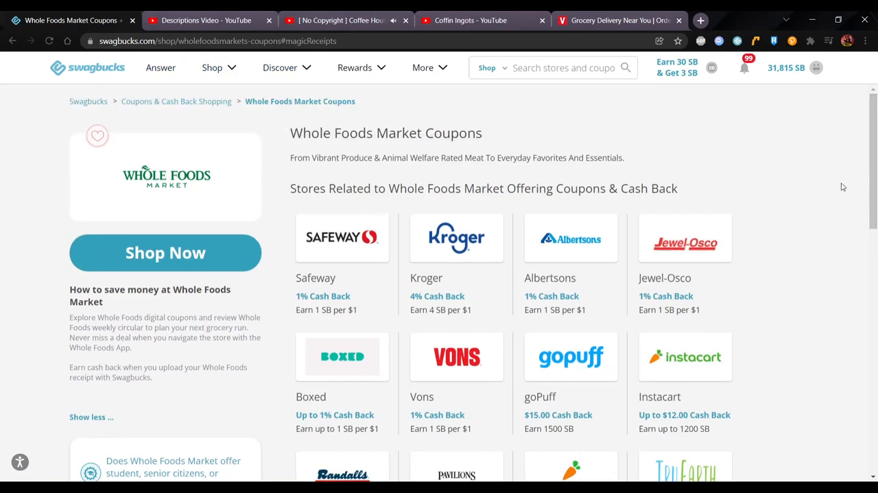
click(471, 19)
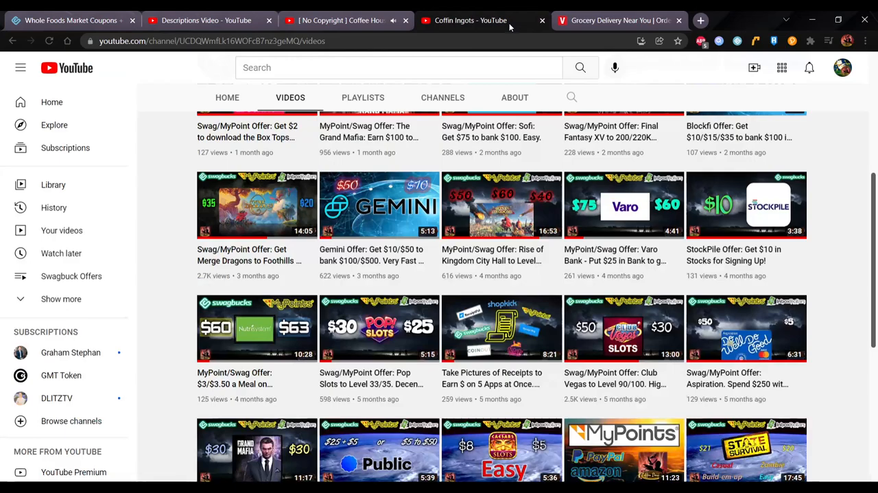
scroll(up, 3)
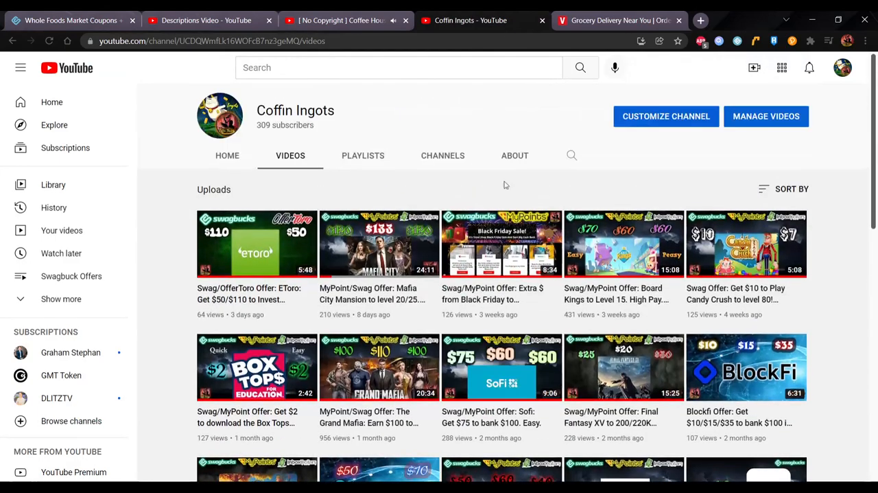
click(206, 20)
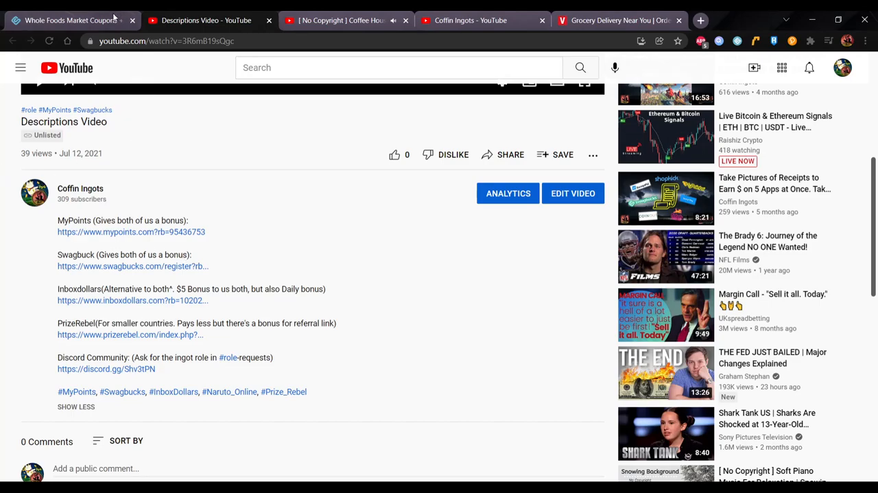
click(69, 20)
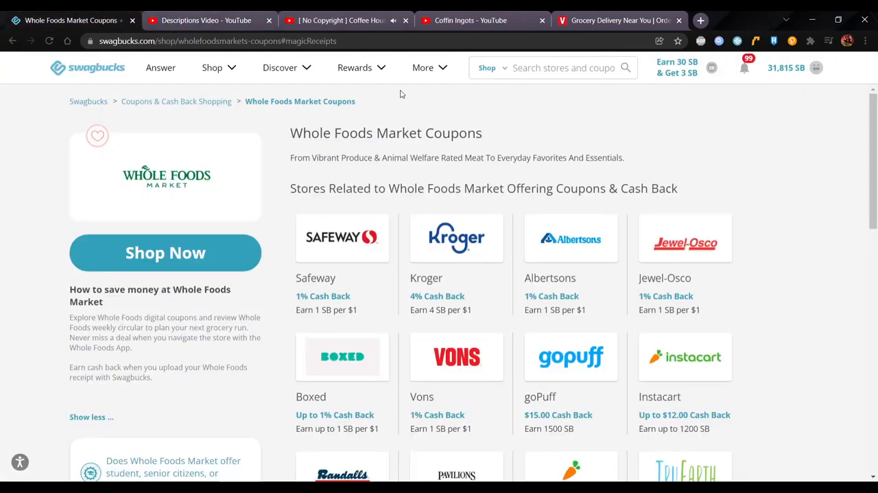
mouse_move(405, 115)
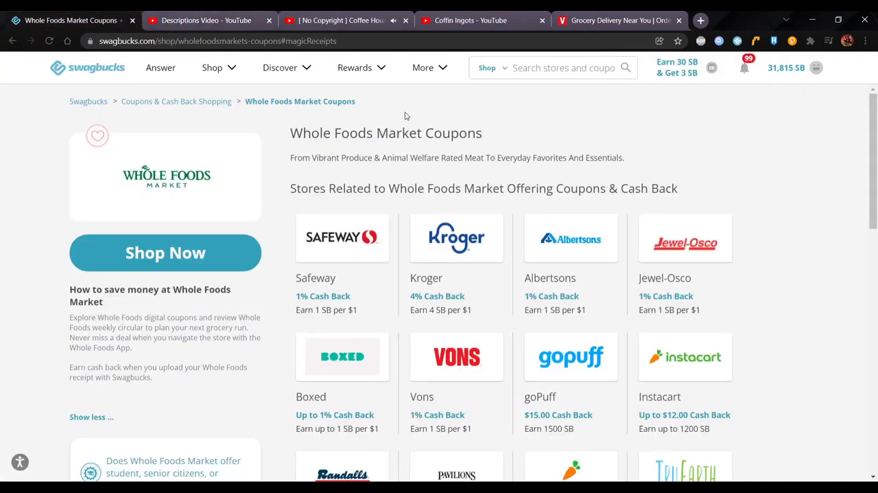